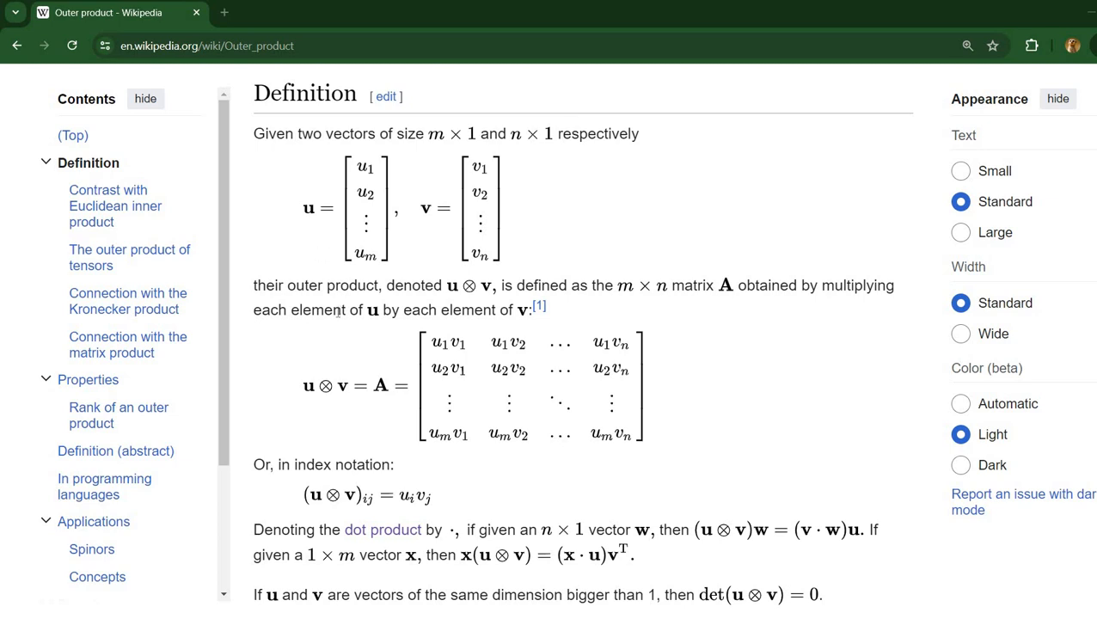
{"action": "mouse_move", "coordinate": [500, 216]}
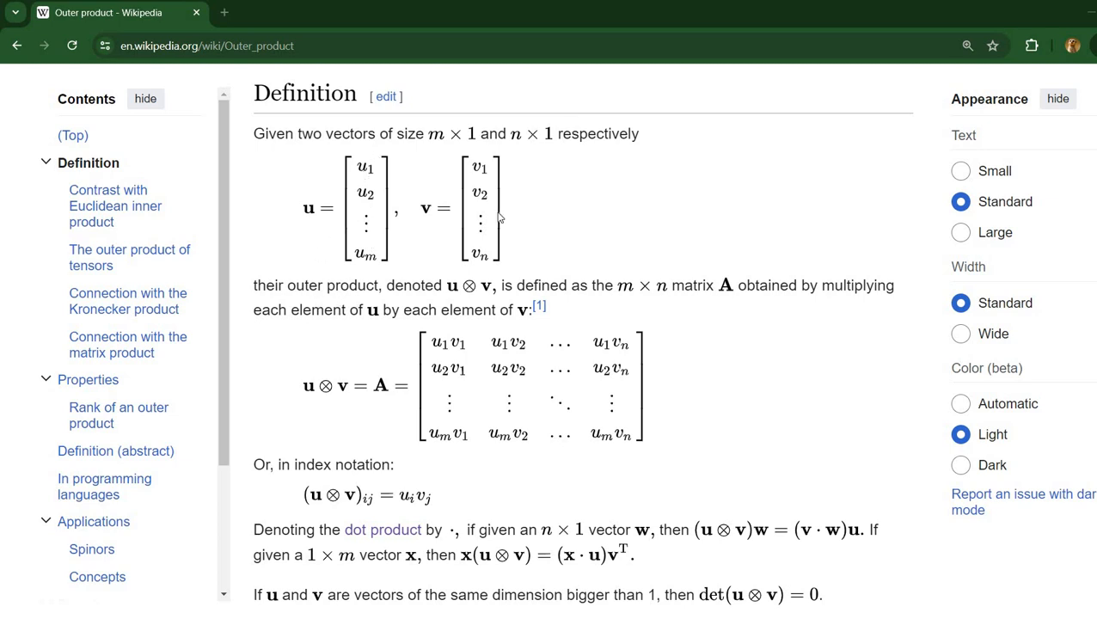
{"action": "mouse_move", "coordinate": [547, 269]}
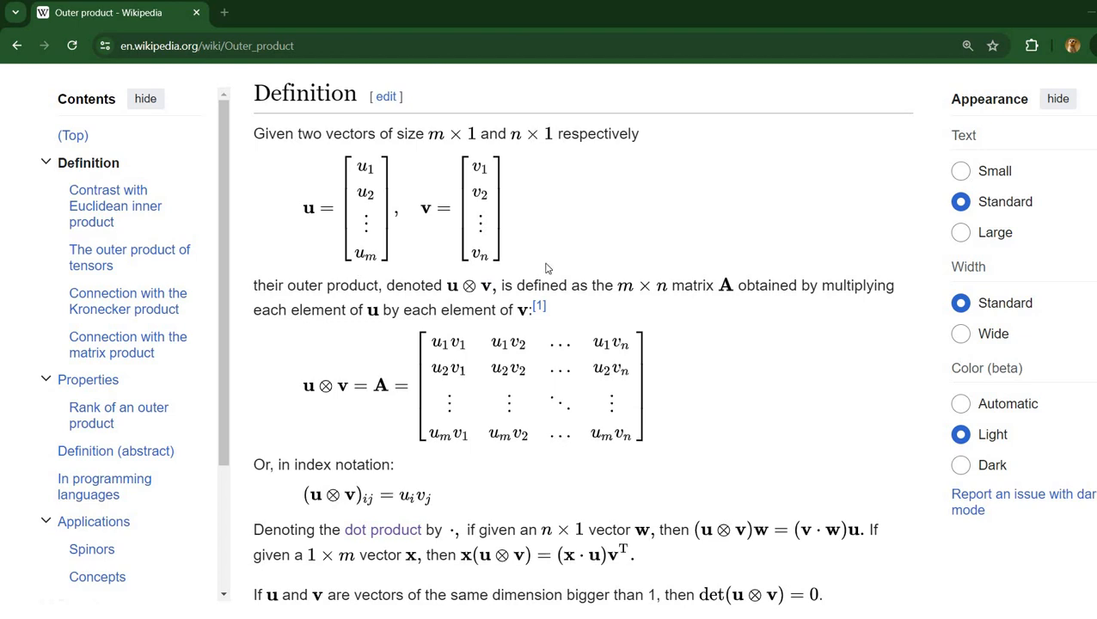
{"action": "mouse_move", "coordinate": [423, 286]}
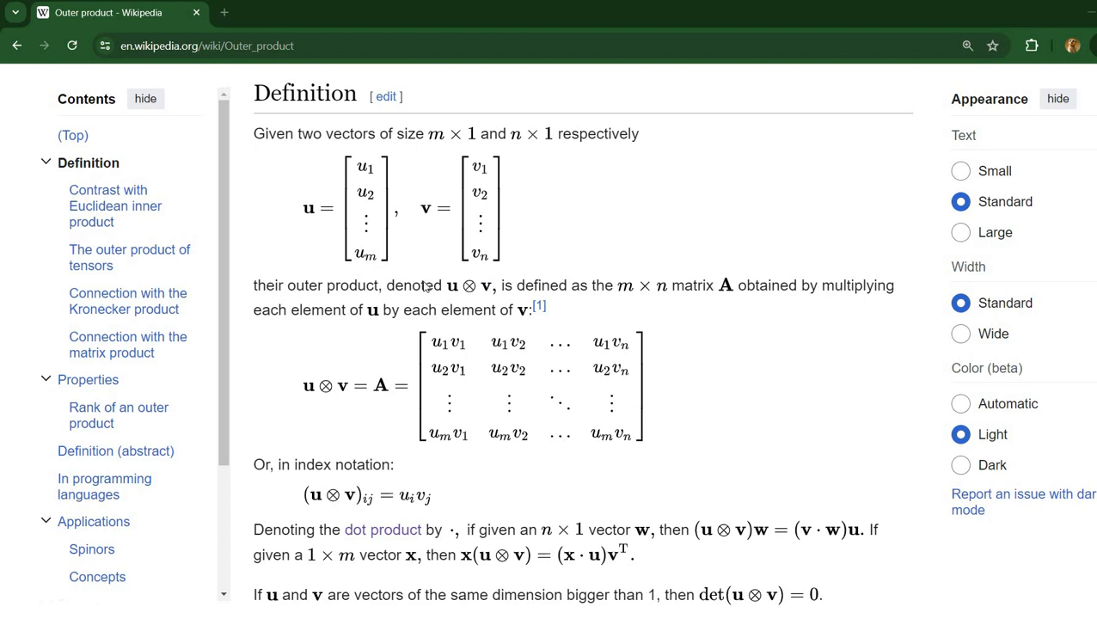
{"action": "mouse_move", "coordinate": [514, 385]}
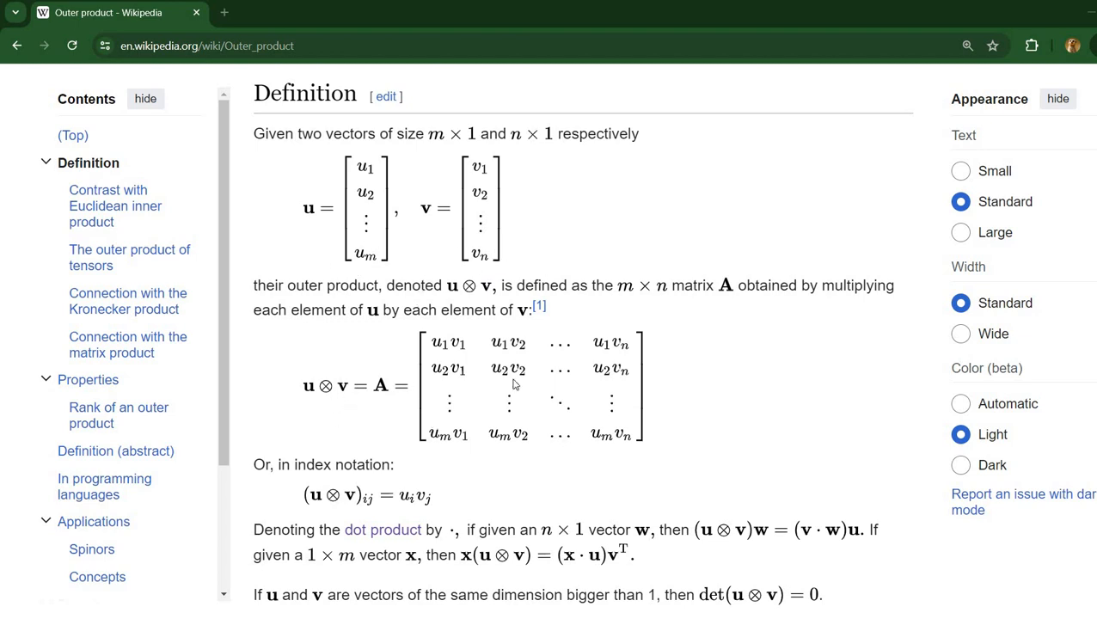
{"action": "mouse_move", "coordinate": [672, 378]}
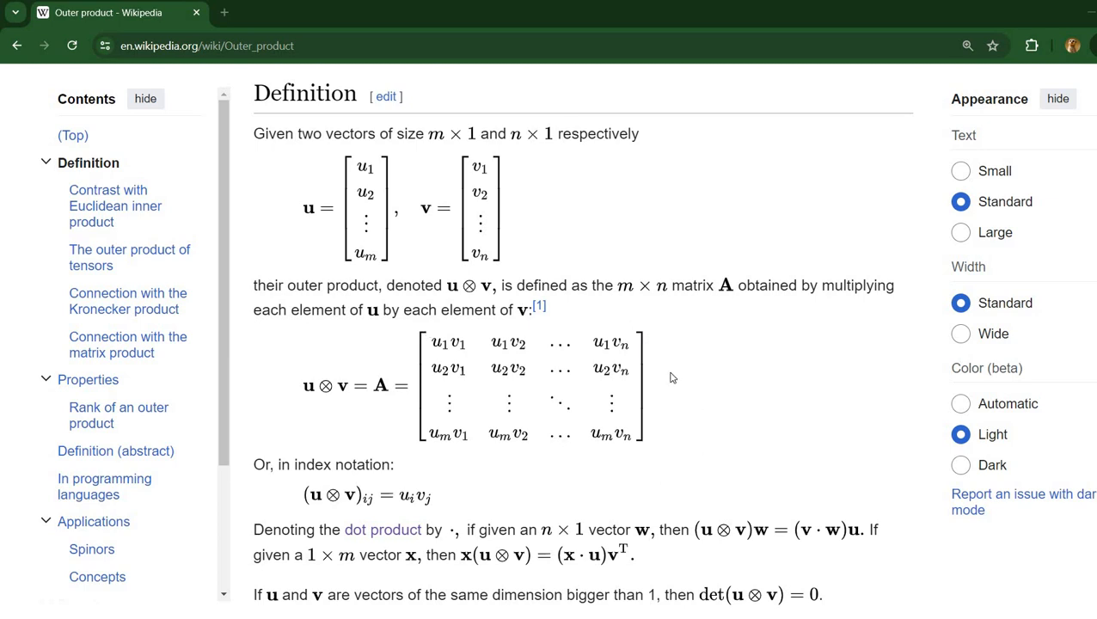
{"action": "mouse_move", "coordinate": [446, 344]}
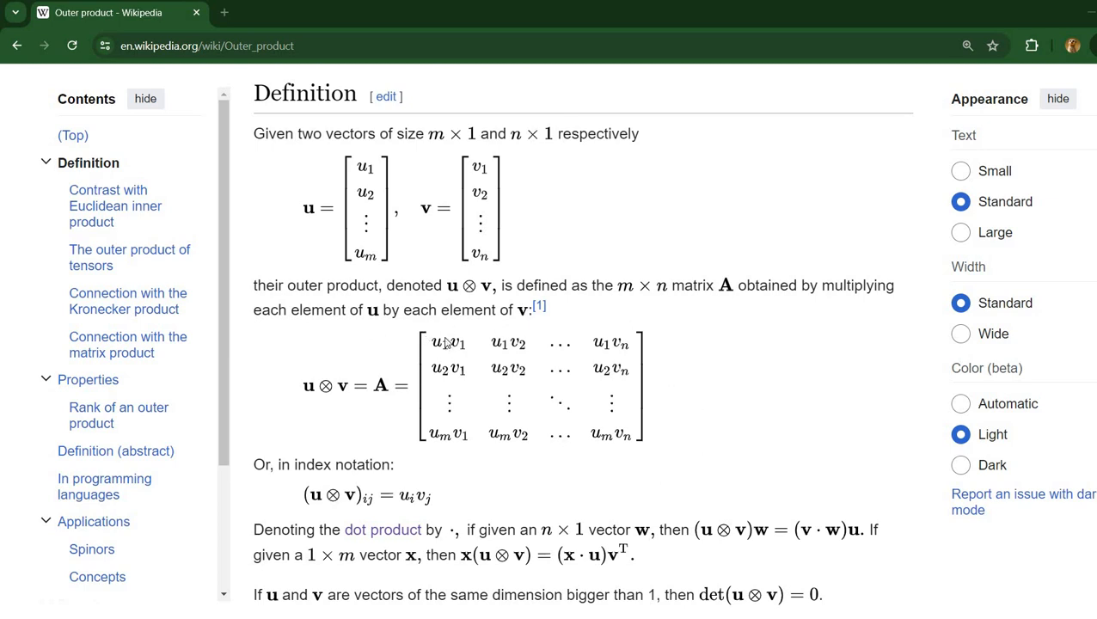
{"action": "mouse_move", "coordinate": [397, 260]}
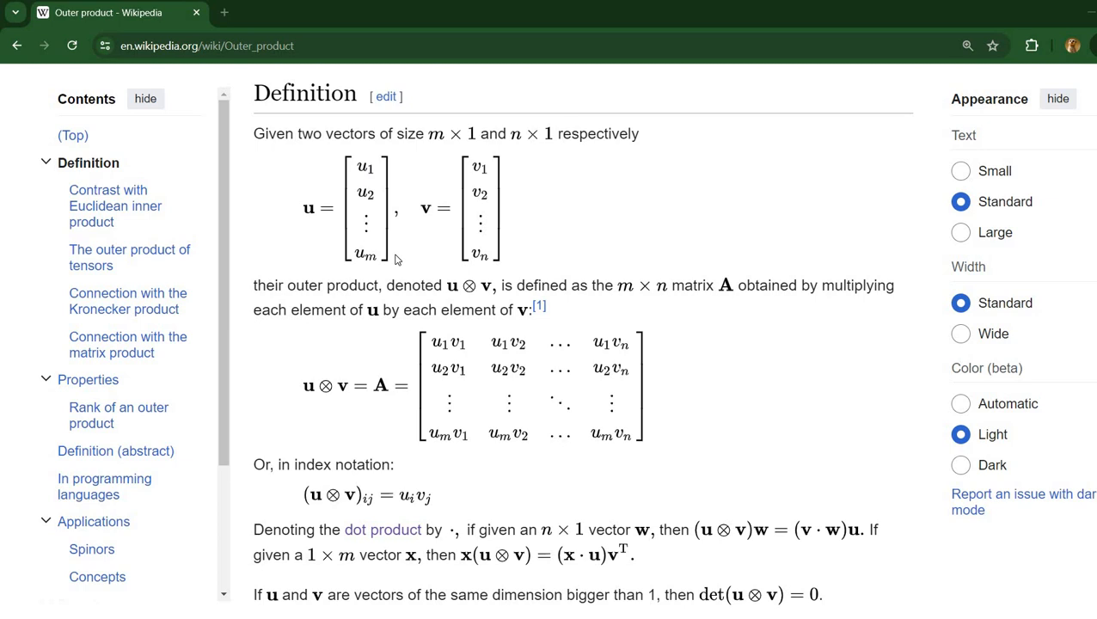
{"action": "mouse_move", "coordinate": [506, 161]}
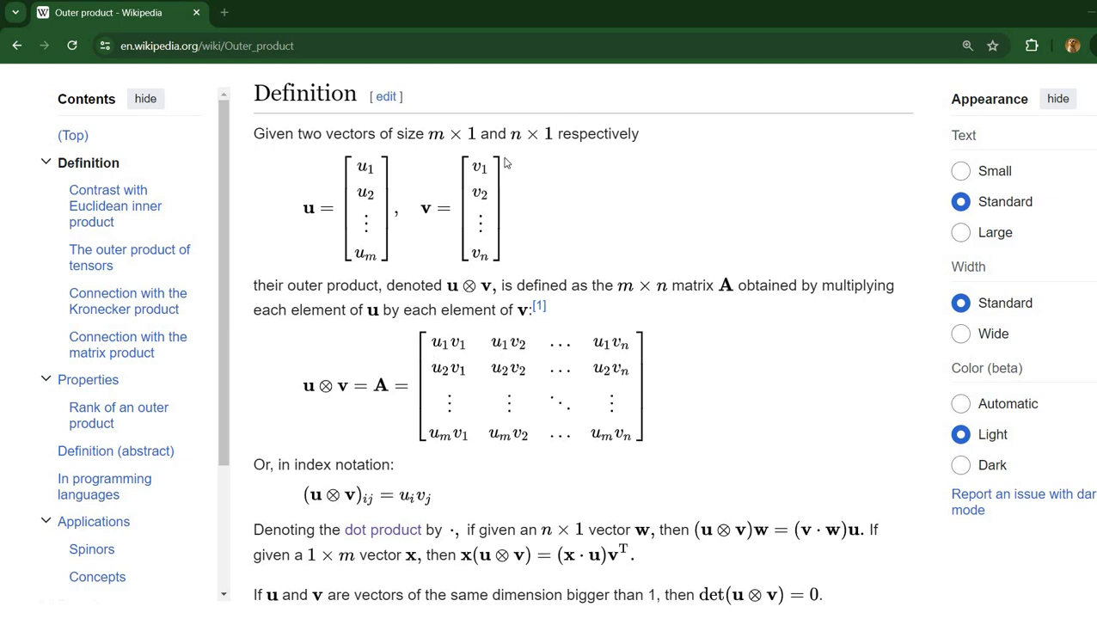
{"action": "mouse_move", "coordinate": [680, 351]}
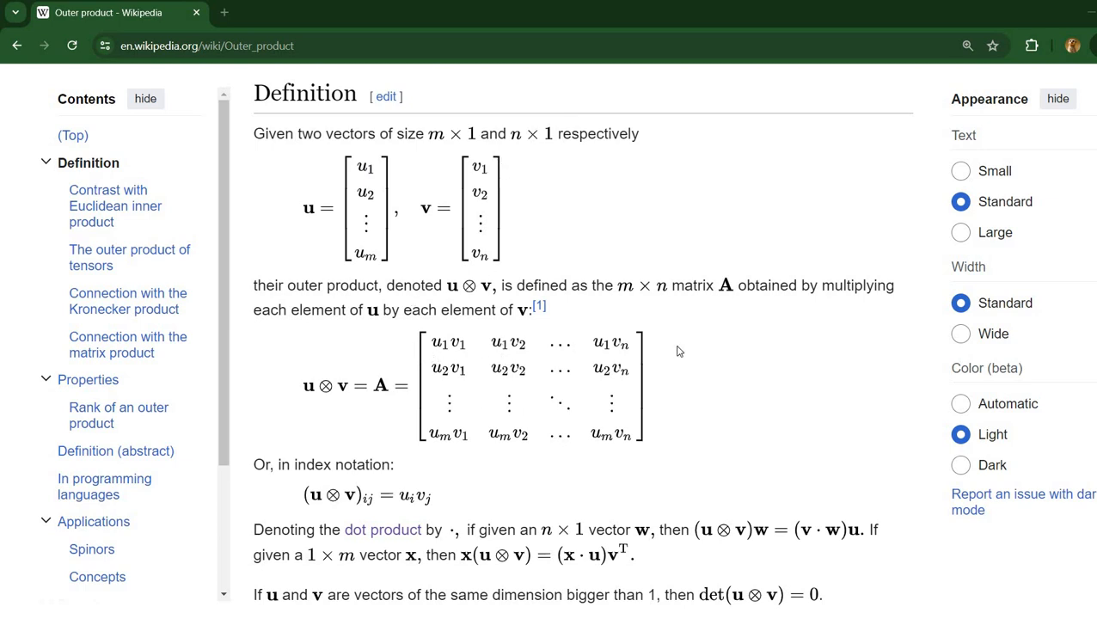
{"action": "mouse_move", "coordinate": [419, 356]}
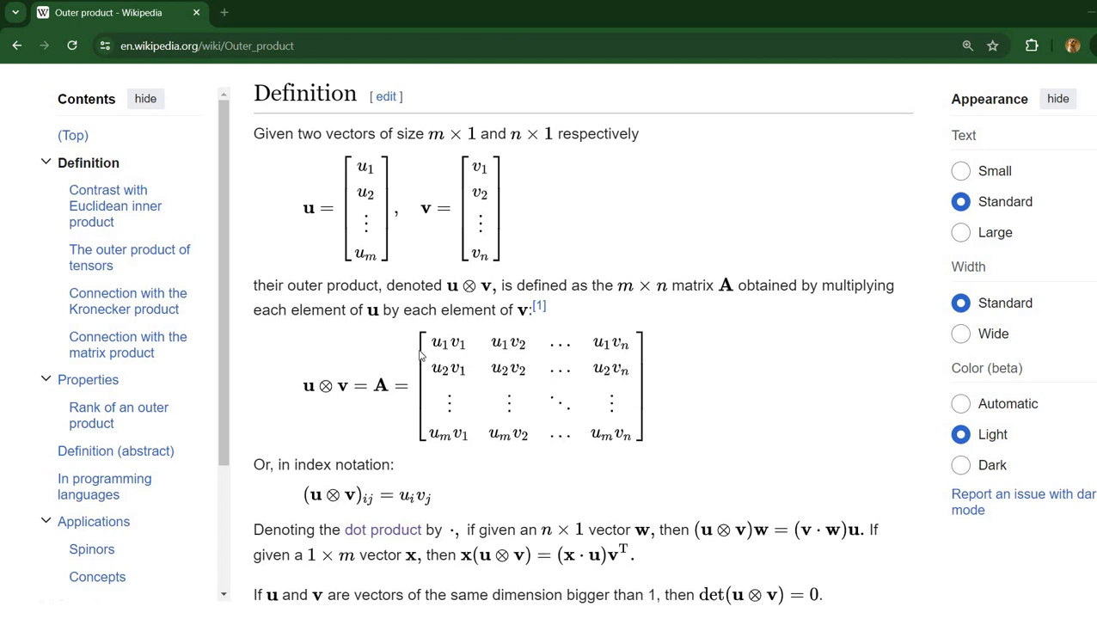
{"action": "mouse_move", "coordinate": [353, 344]}
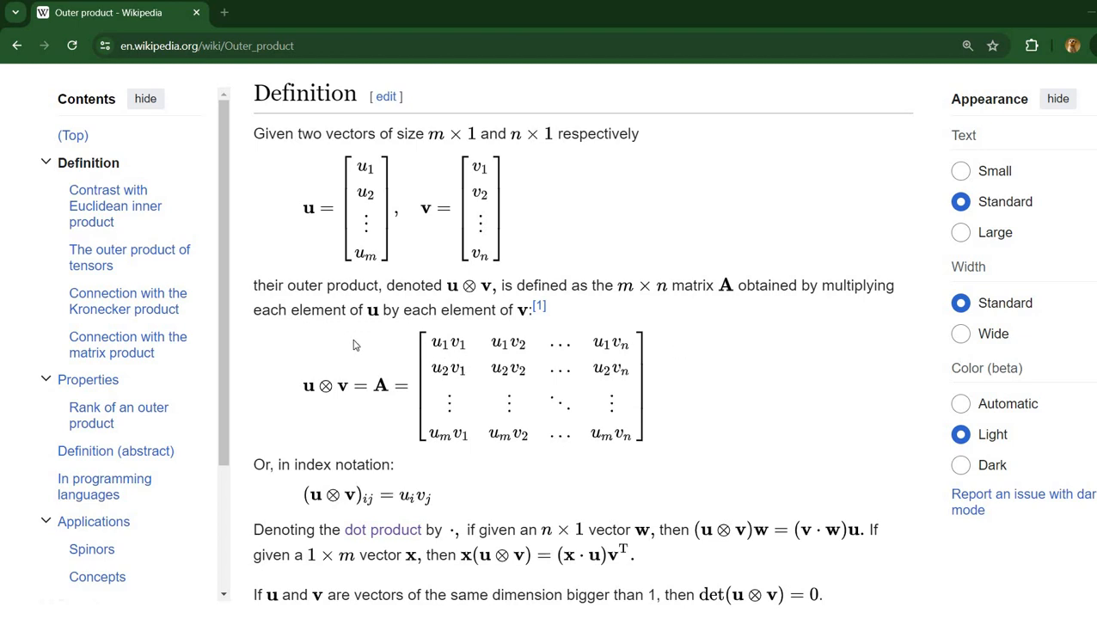
{"action": "mouse_move", "coordinate": [437, 346]}
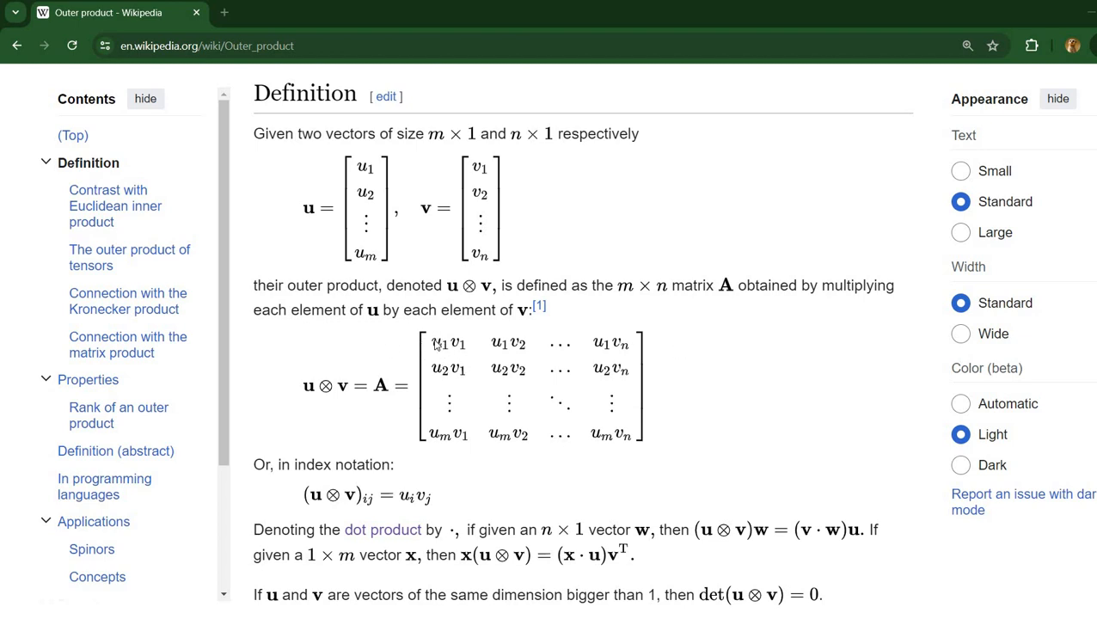
{"action": "mouse_move", "coordinate": [379, 175]}
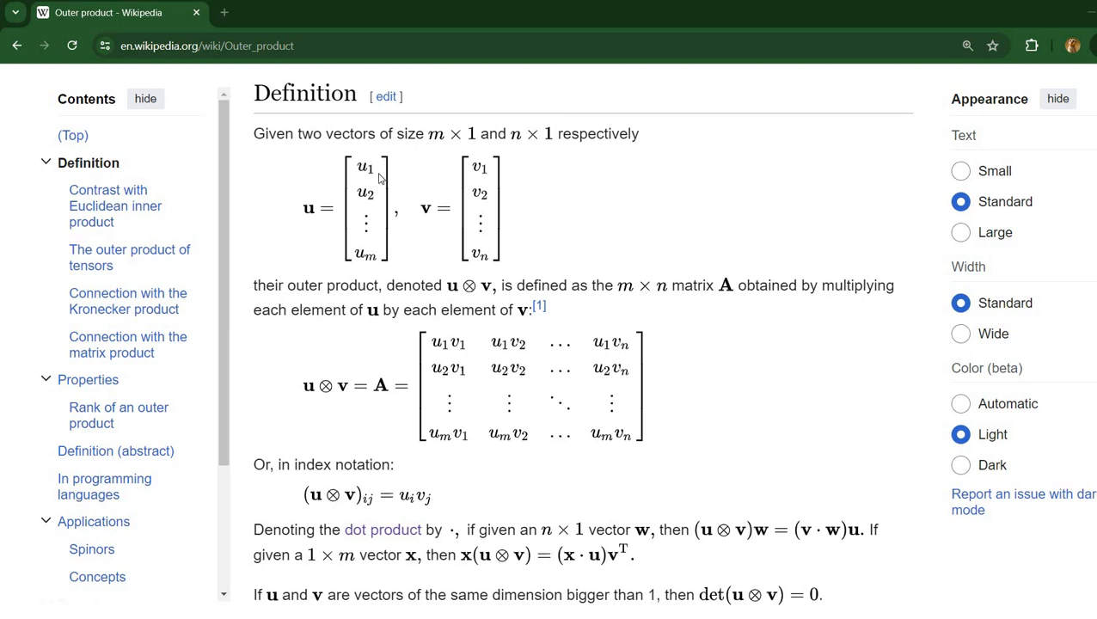
{"action": "mouse_move", "coordinate": [440, 357]}
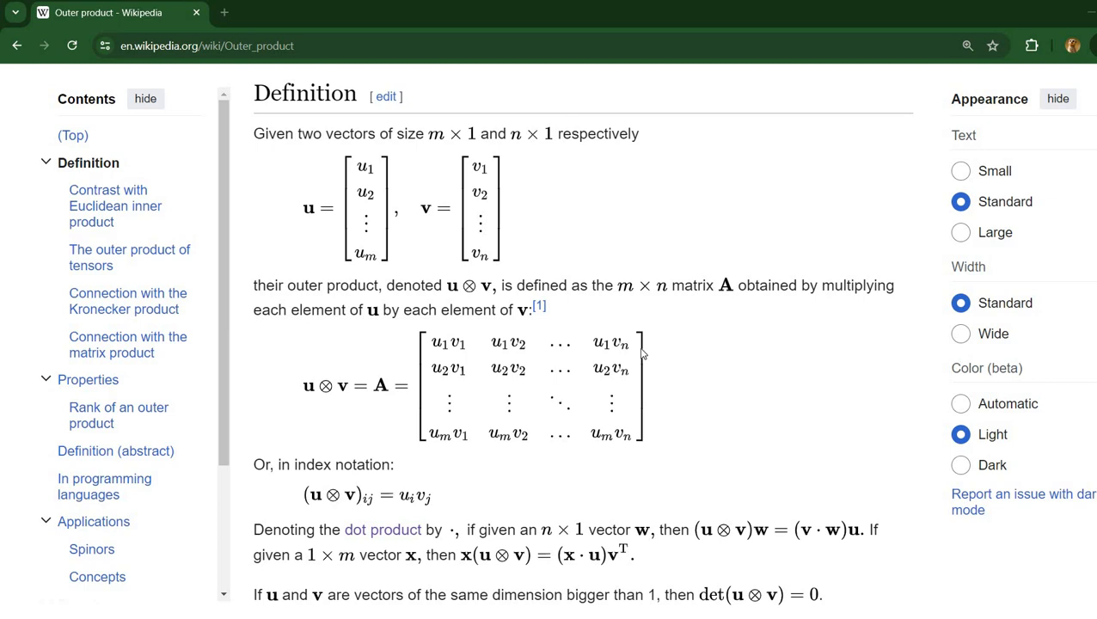
{"action": "mouse_move", "coordinate": [440, 366]}
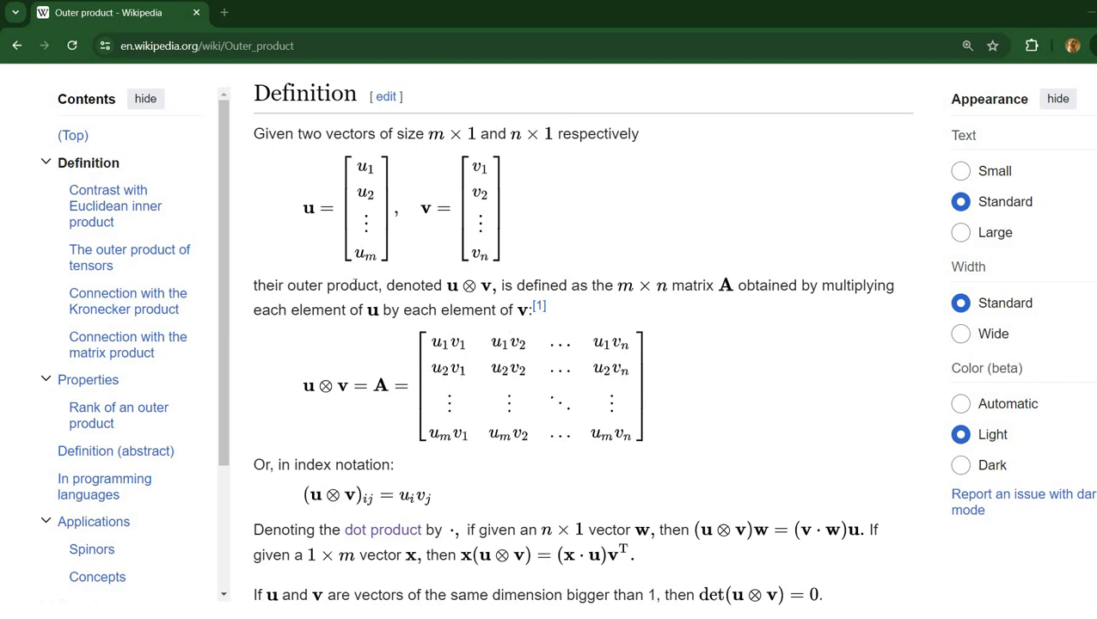
{"action": "mouse_move", "coordinate": [585, 375]}
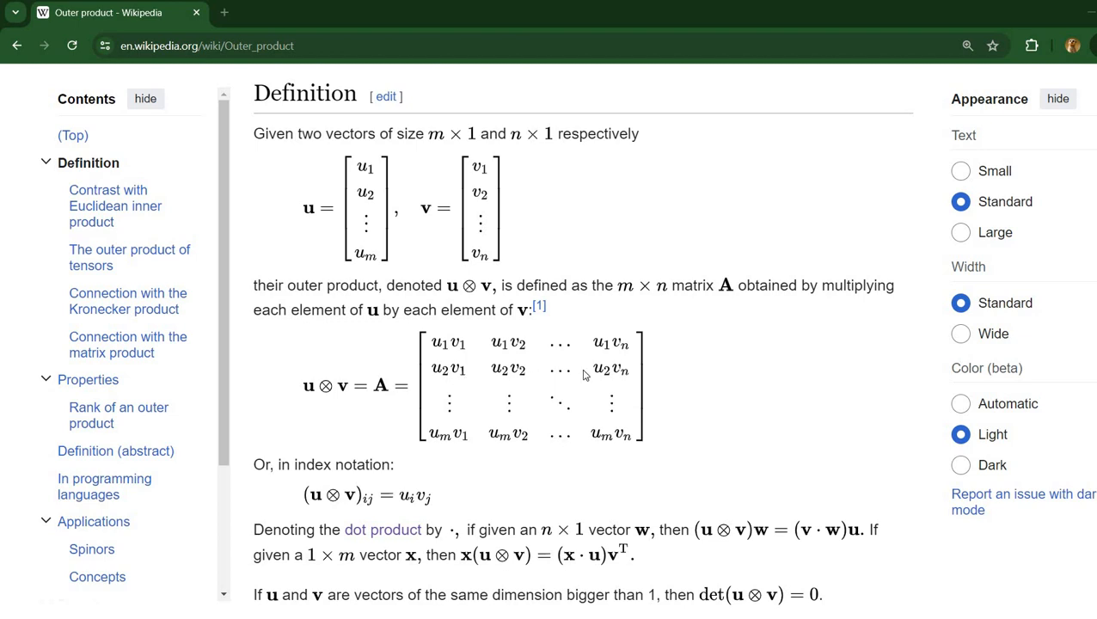
{"action": "mouse_move", "coordinate": [489, 394]}
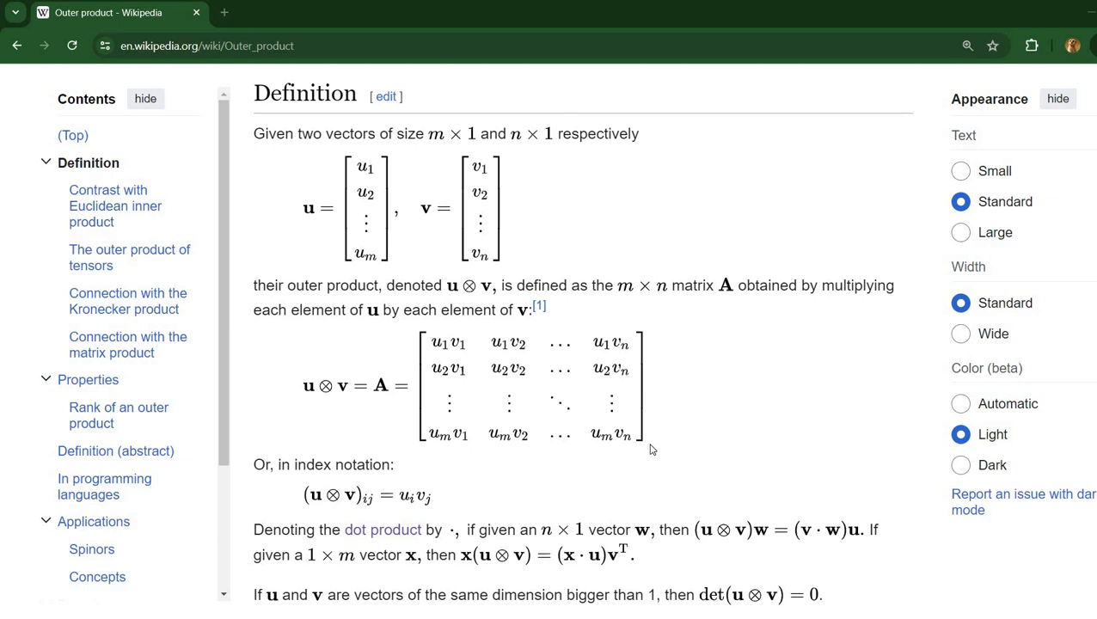
{"action": "mouse_move", "coordinate": [485, 265]}
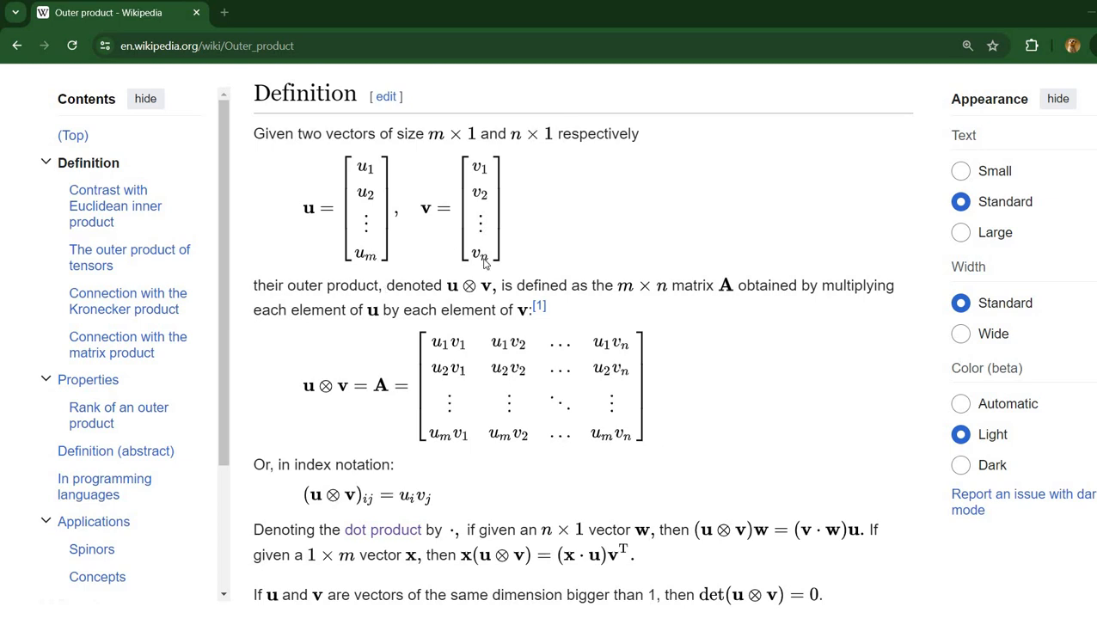
{"action": "mouse_move", "coordinate": [557, 232]}
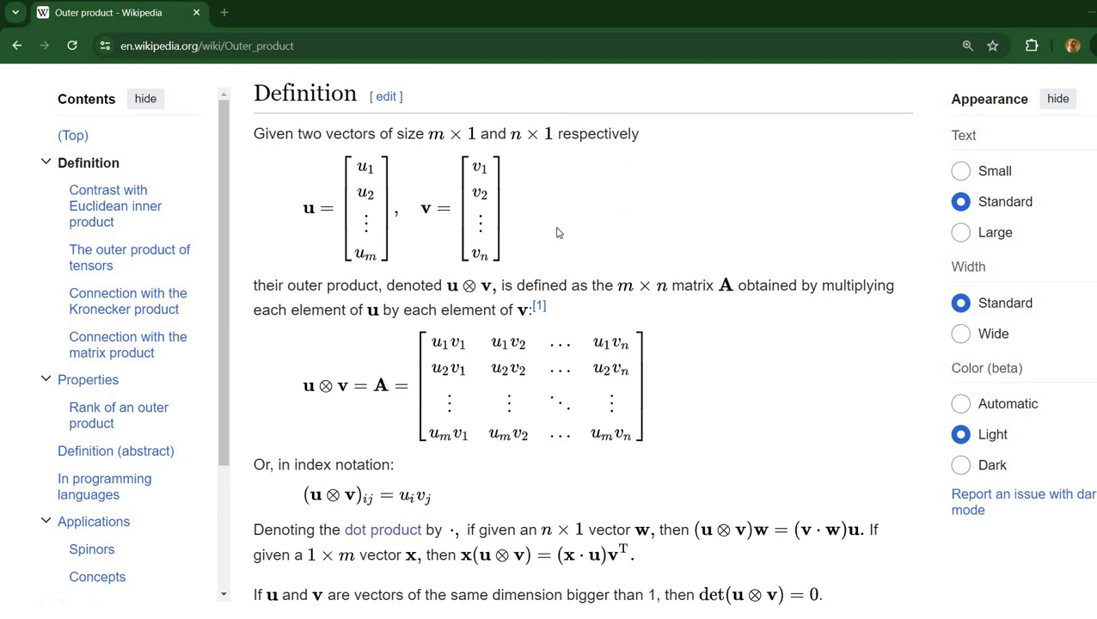
{"action": "mouse_move", "coordinate": [426, 179]}
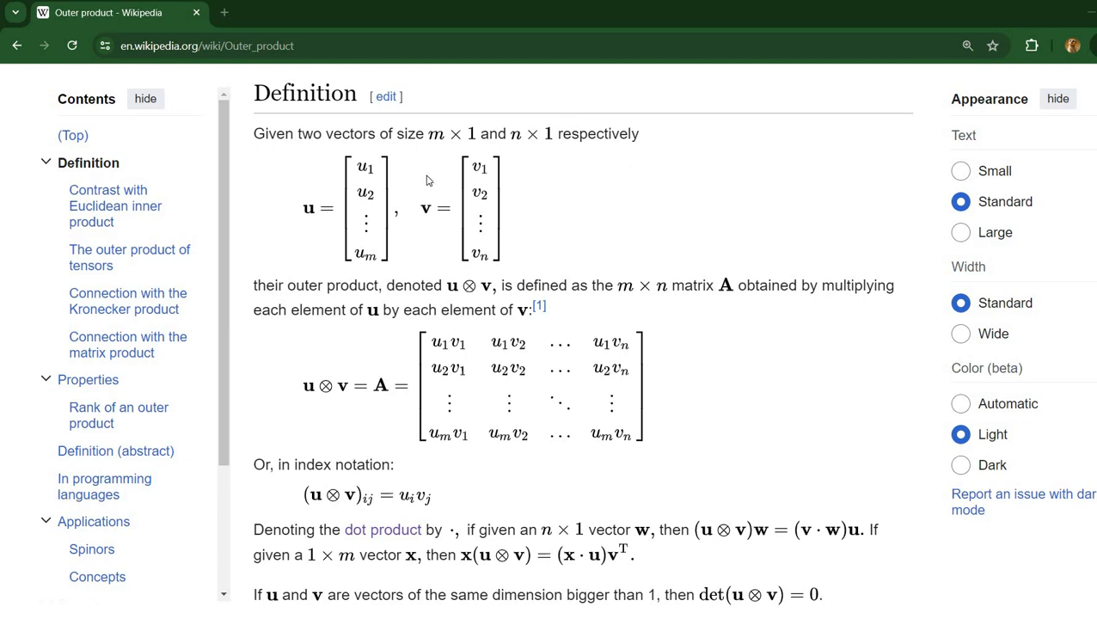
{"action": "mouse_move", "coordinate": [557, 499]}
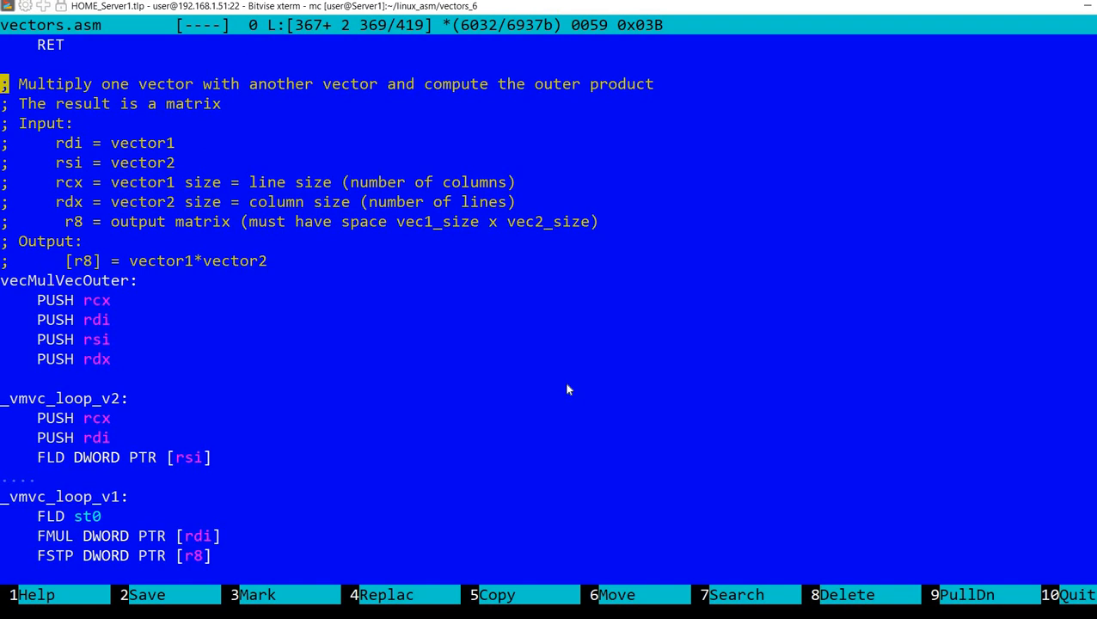
Move the cursor down through the routine and scroll further into the file, then back up slightly
{"action": "key", "text": "Down"}
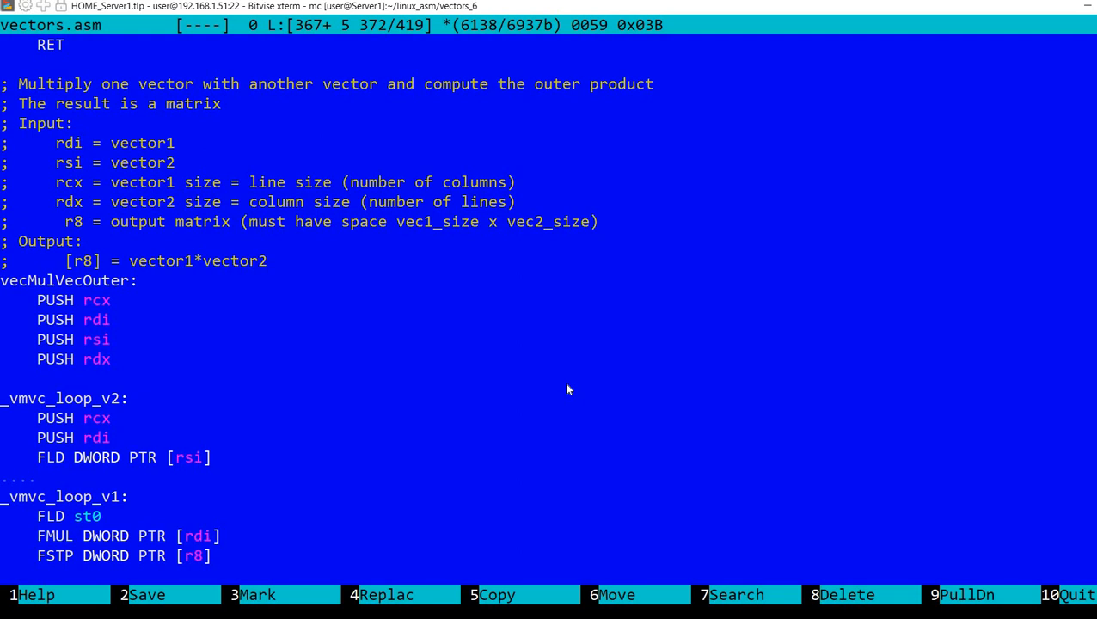
{"action": "key", "text": "Down"}
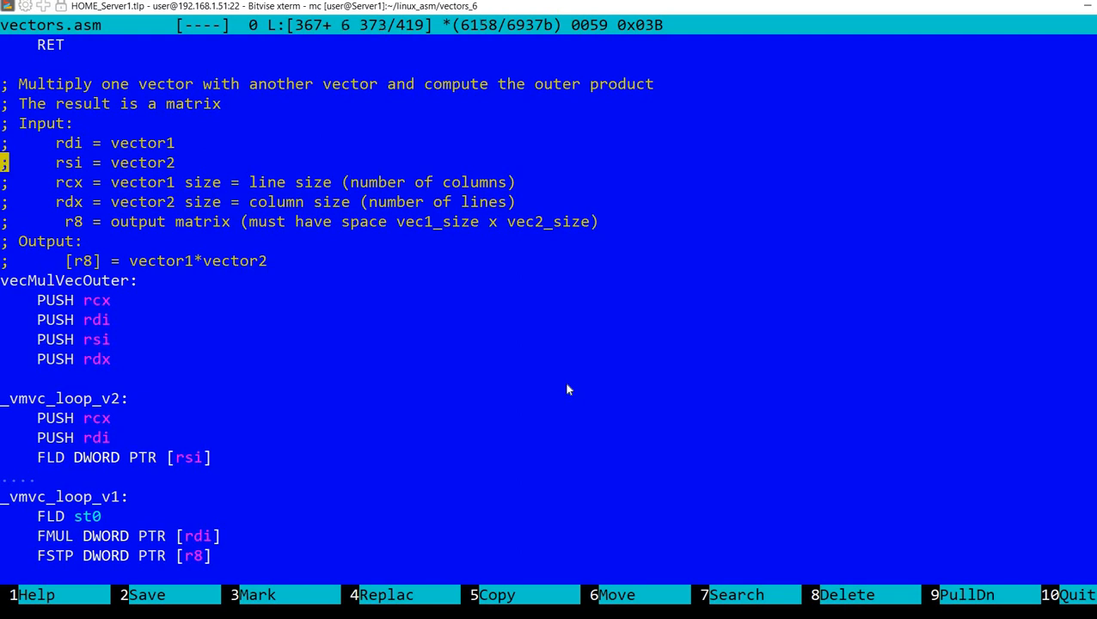
{"action": "key", "text": "Down"}
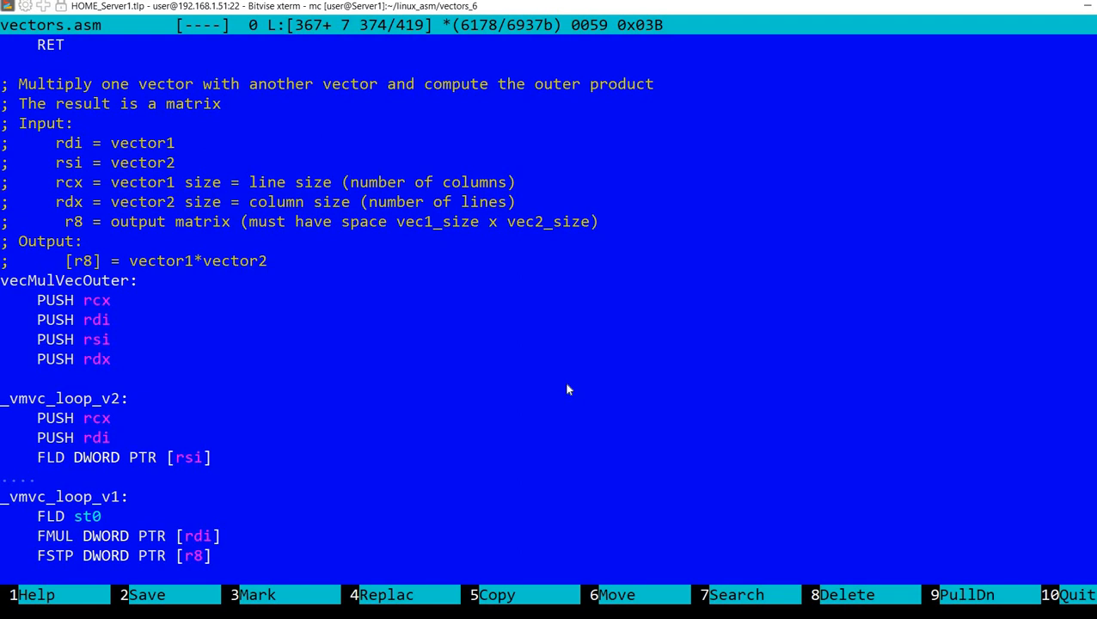
{"action": "key", "text": "Down"}
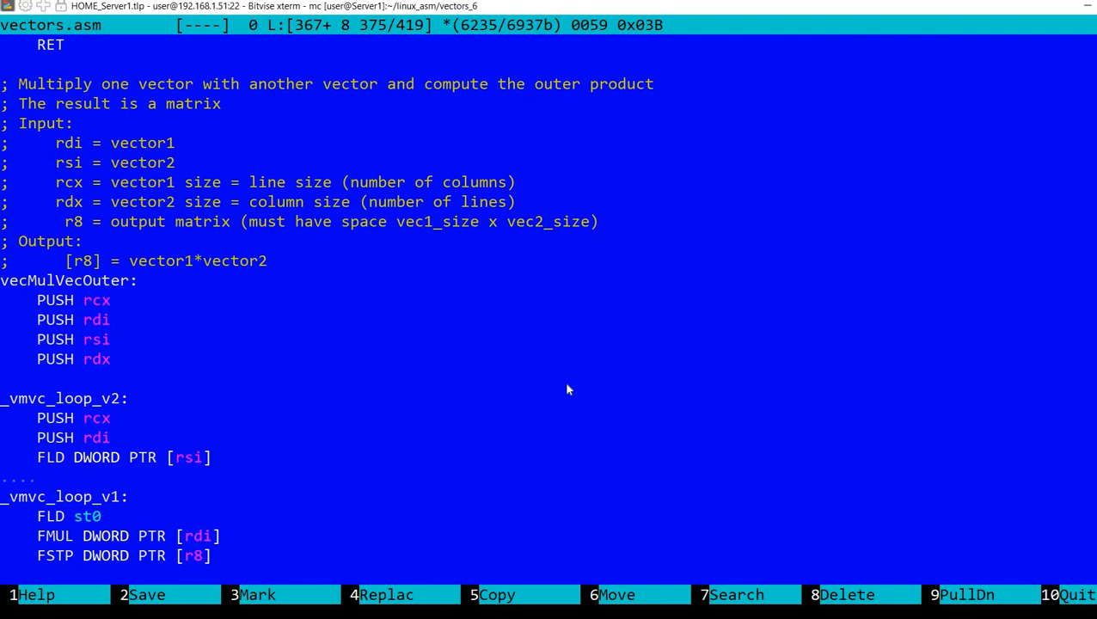
{"action": "key", "text": "Down"}
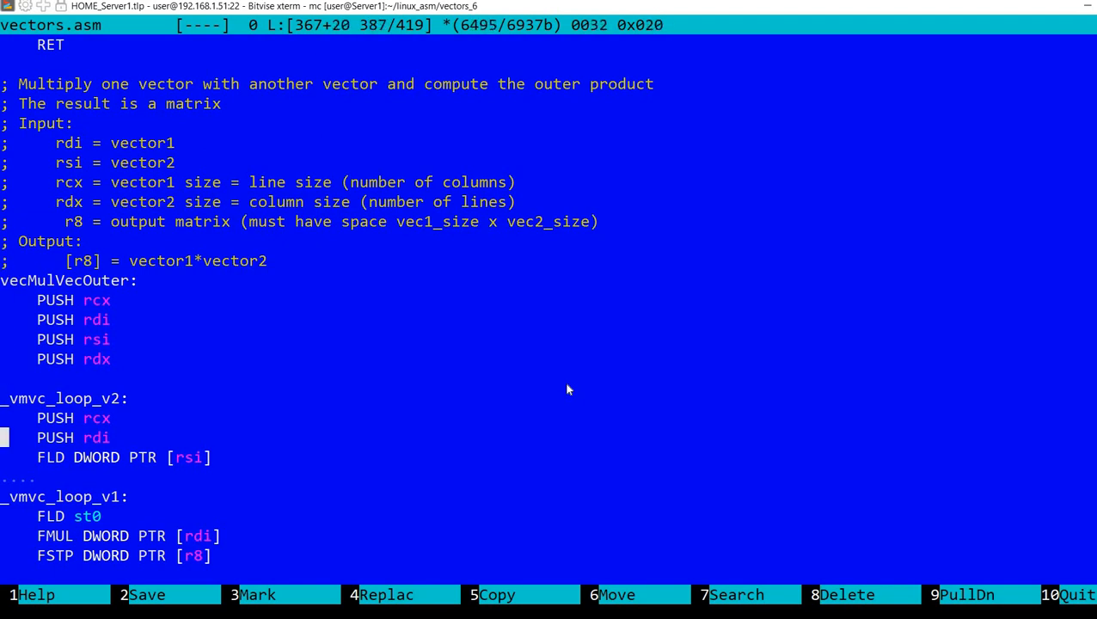
{"action": "key", "text": "Up"}
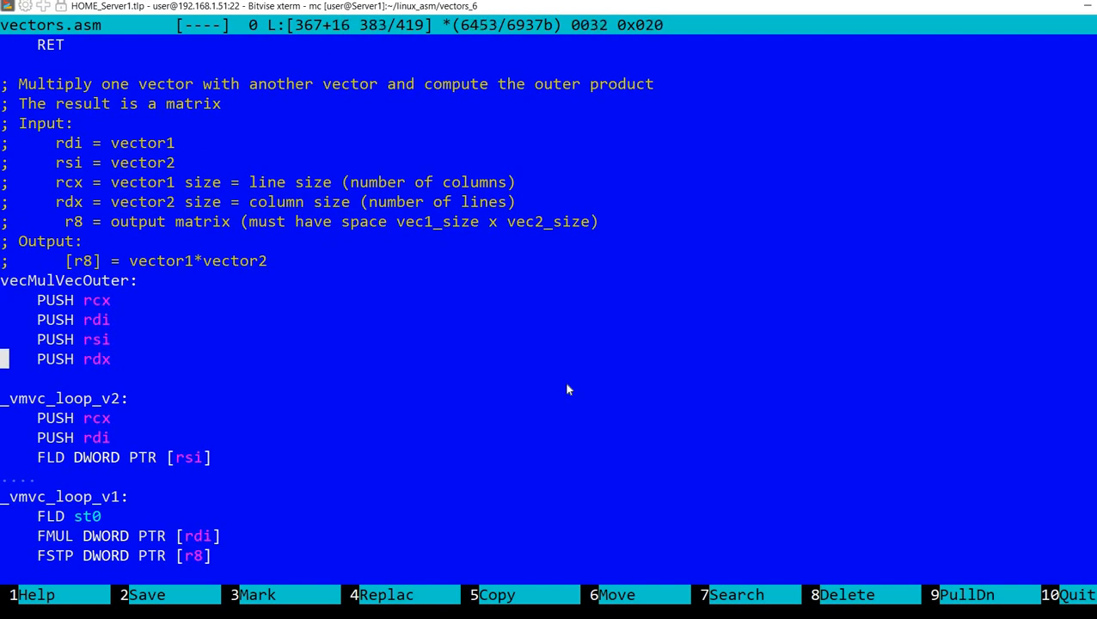
{"action": "scroll", "scroll_direction": "down", "scroll_amount": 3}
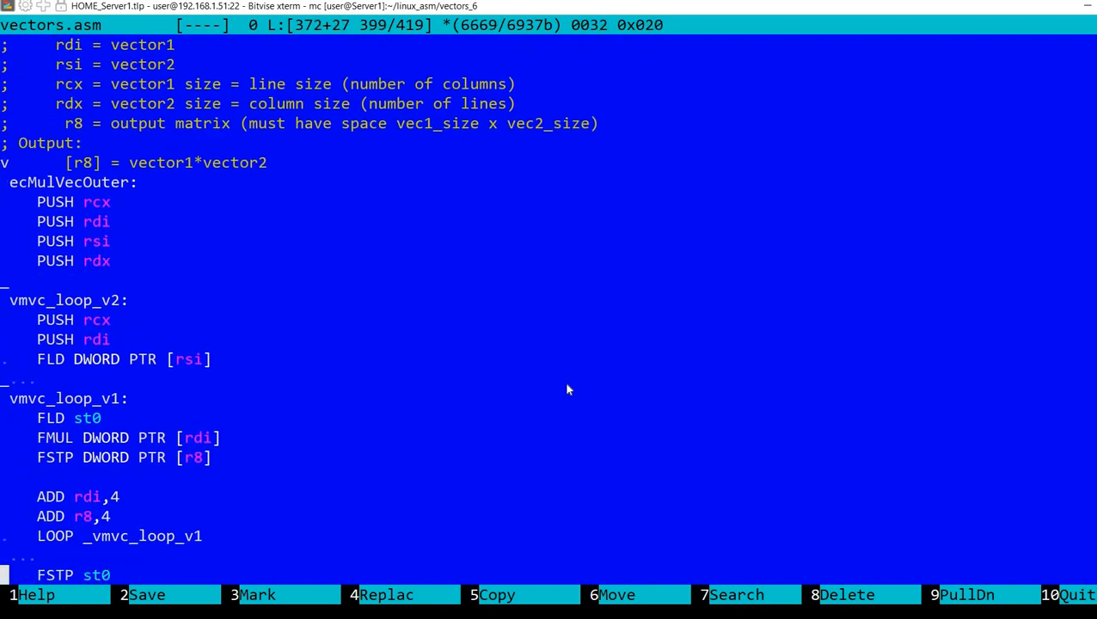
{"action": "scroll", "scroll_direction": "down", "scroll_amount": 3}
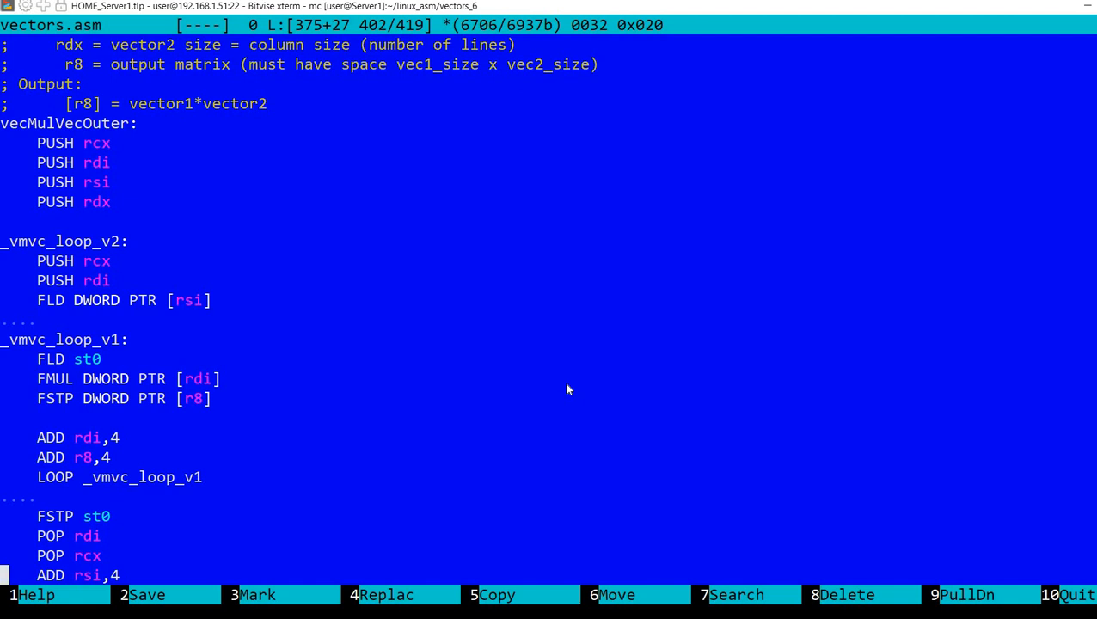
{"action": "scroll", "scroll_direction": "down", "scroll_amount": 3}
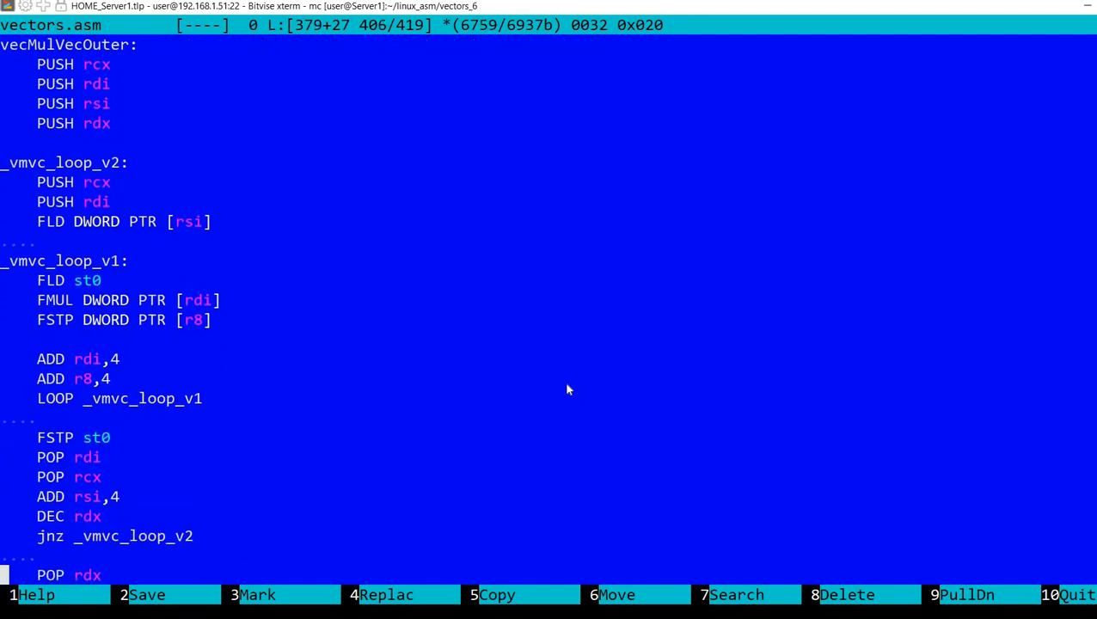
{"action": "scroll", "scroll_direction": "down", "scroll_amount": 3}
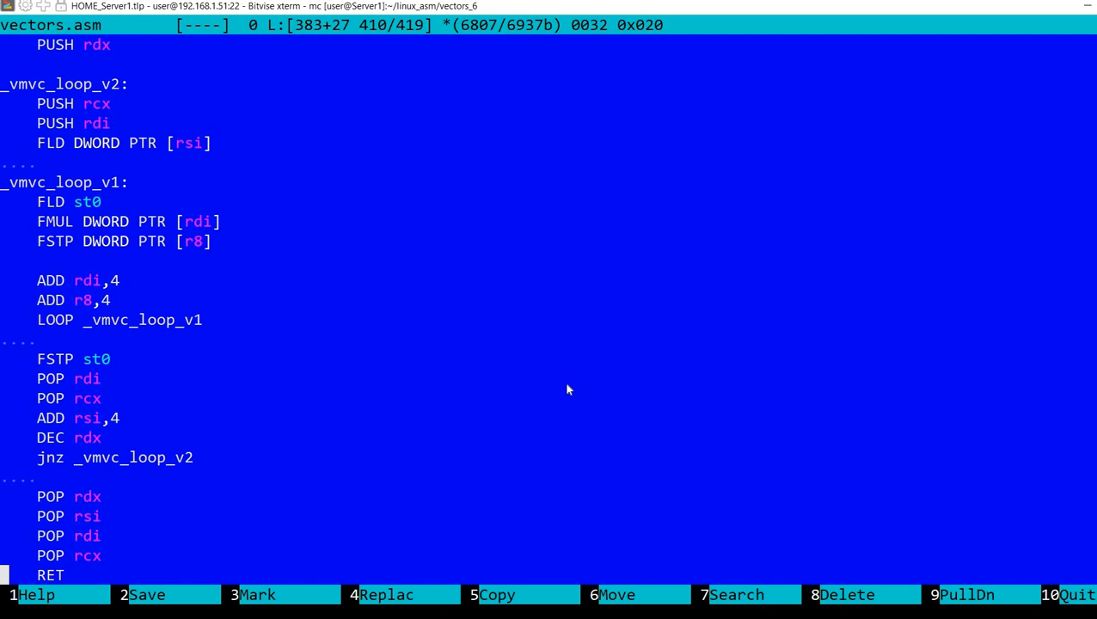
{"action": "scroll", "scroll_direction": "down", "scroll_amount": 3}
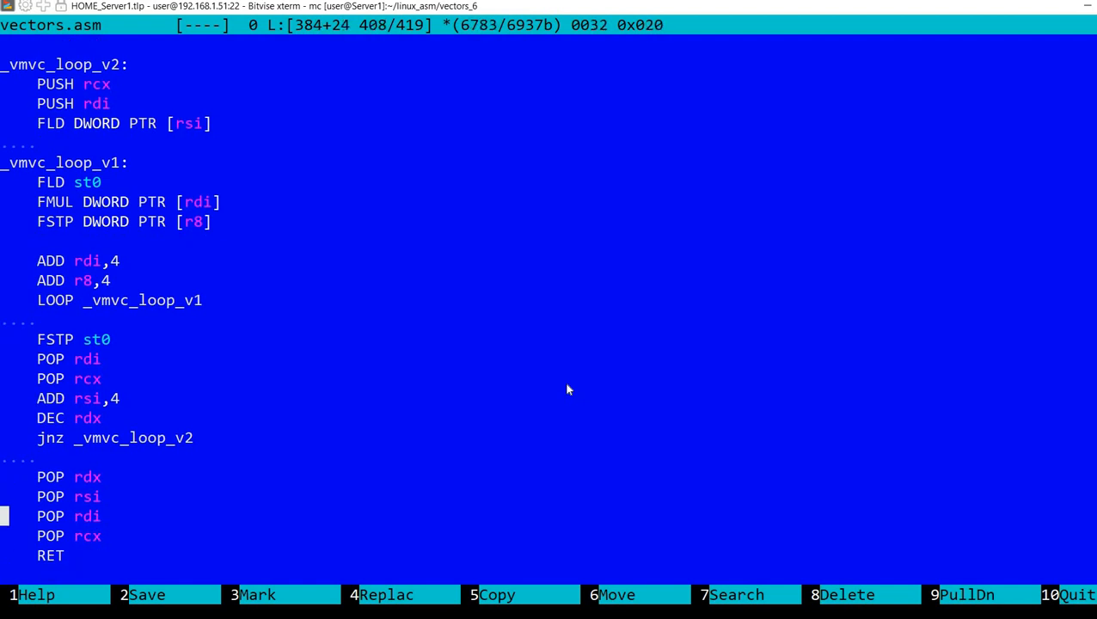
{"action": "key", "text": "Up"}
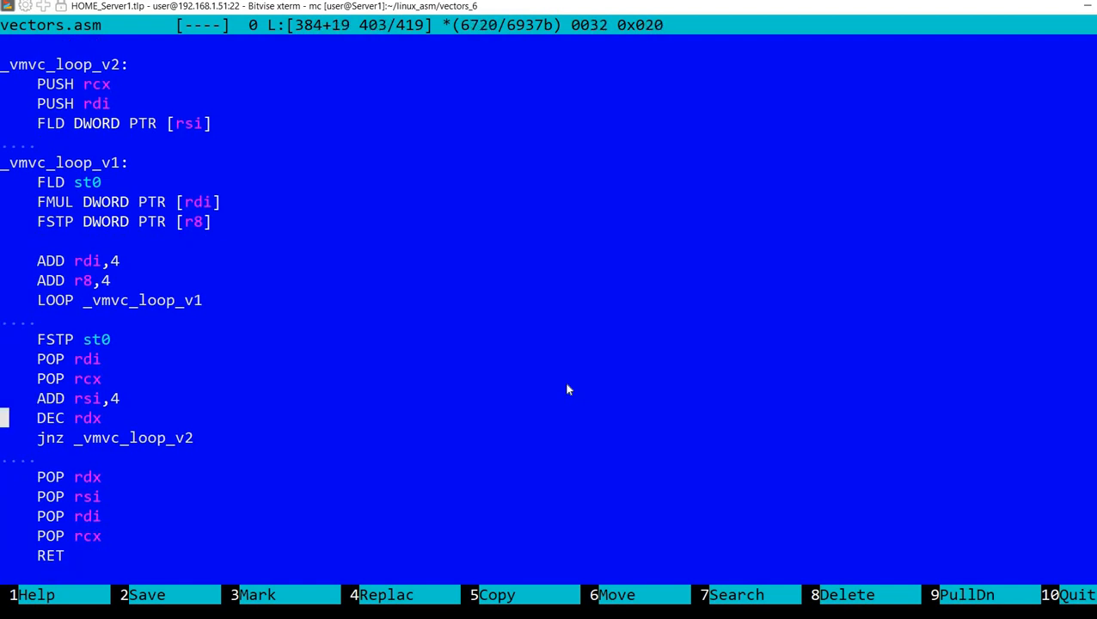
{"action": "scroll", "scroll_direction": "up", "scroll_amount": 3}
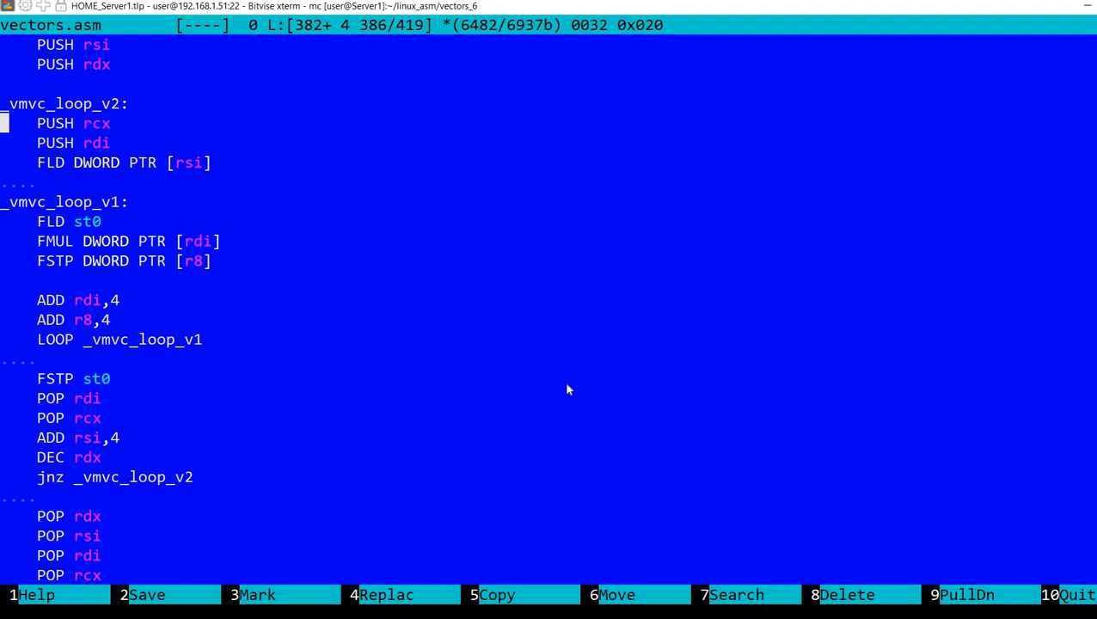
Step the cursor up and down over the lines leading into the outer-product loops
{"action": "key", "text": "Up"}
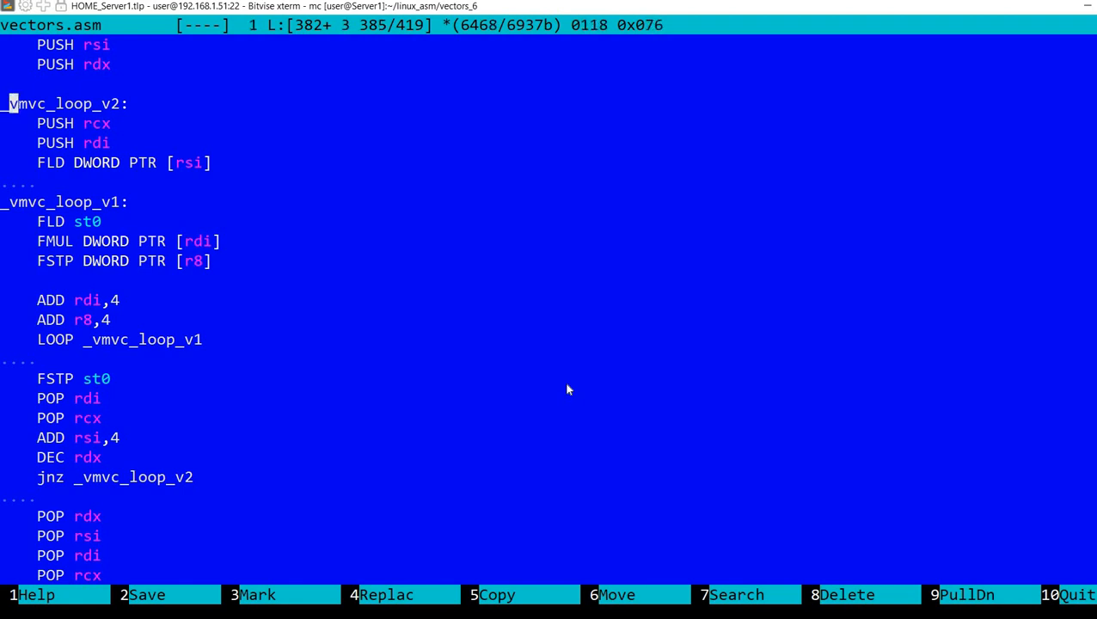
{"action": "key", "text": "Down"}
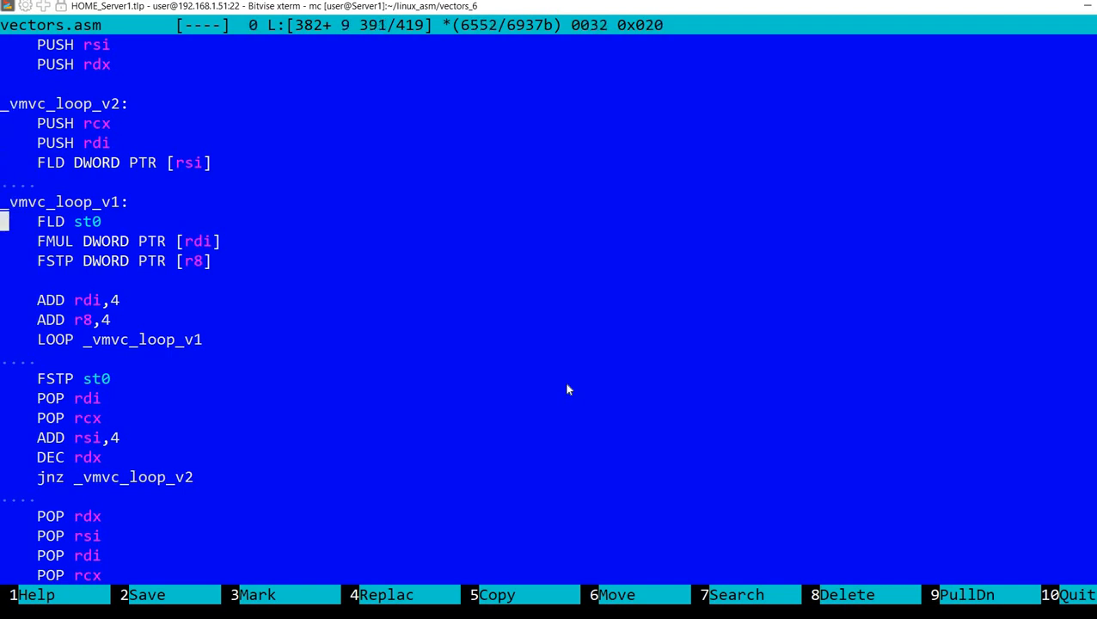
{"action": "key", "text": "Down"}
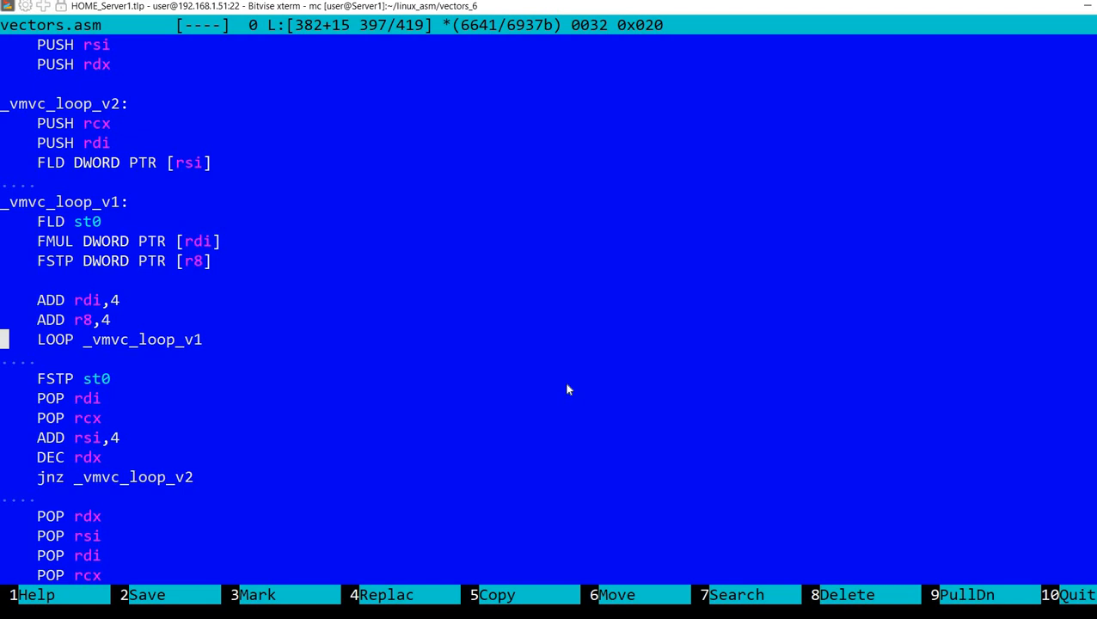
{"action": "key", "text": "Up"}
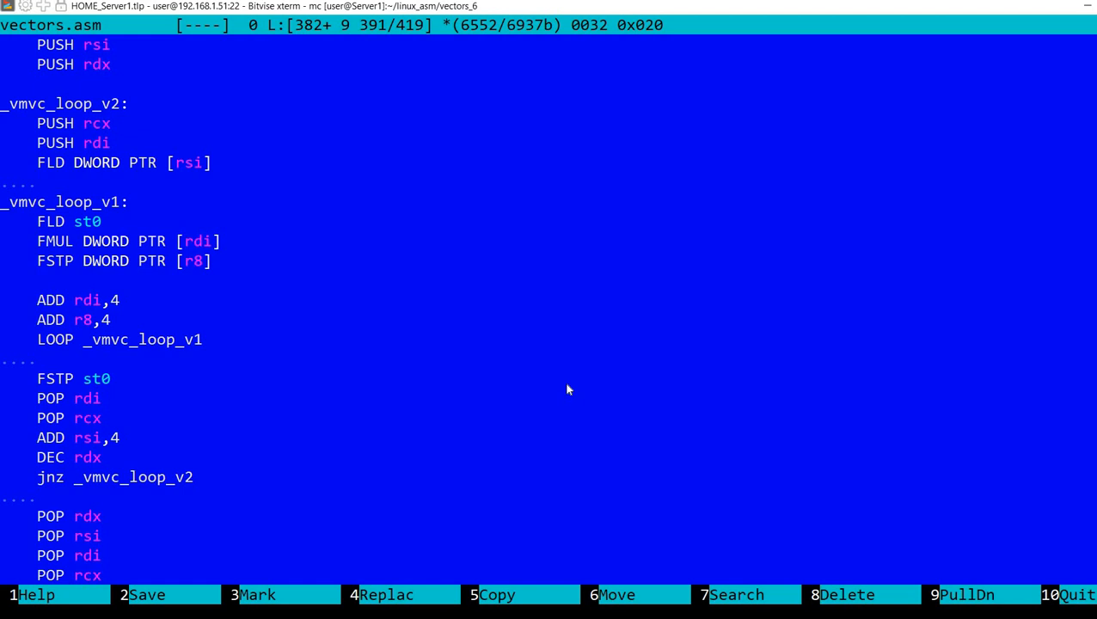
{"action": "key", "text": "Up"}
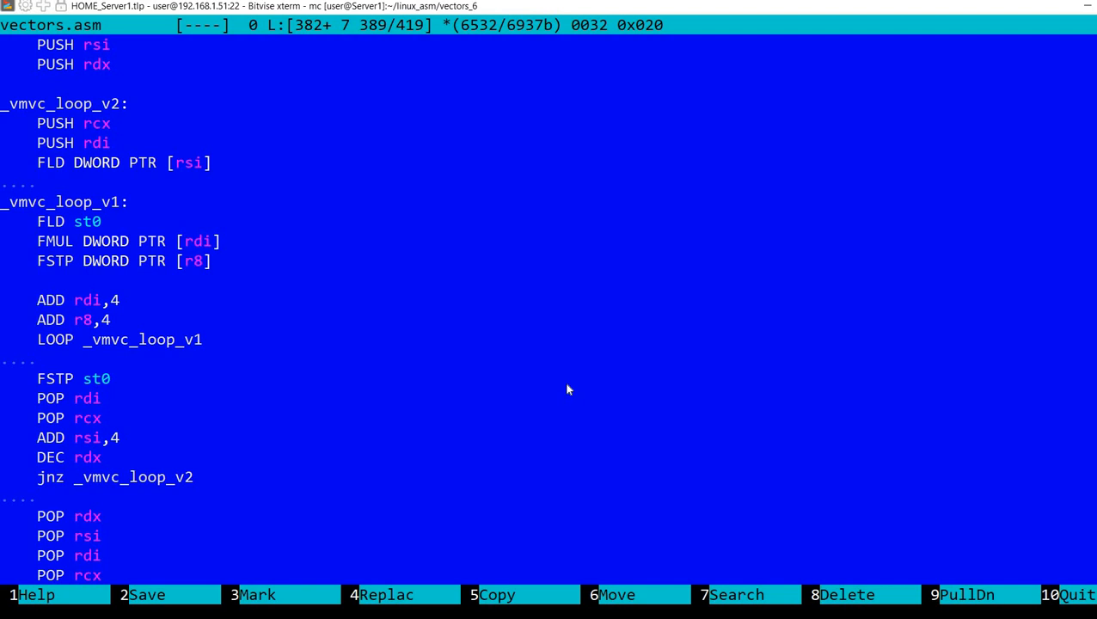
{"action": "key", "text": "Up"}
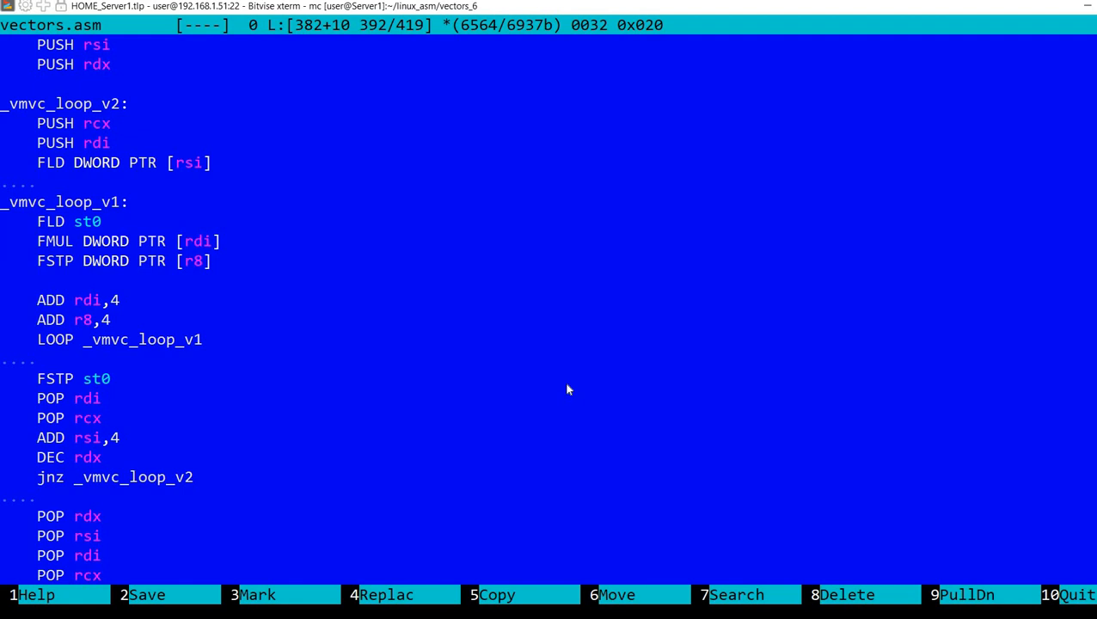
{"action": "key", "text": "Down"}
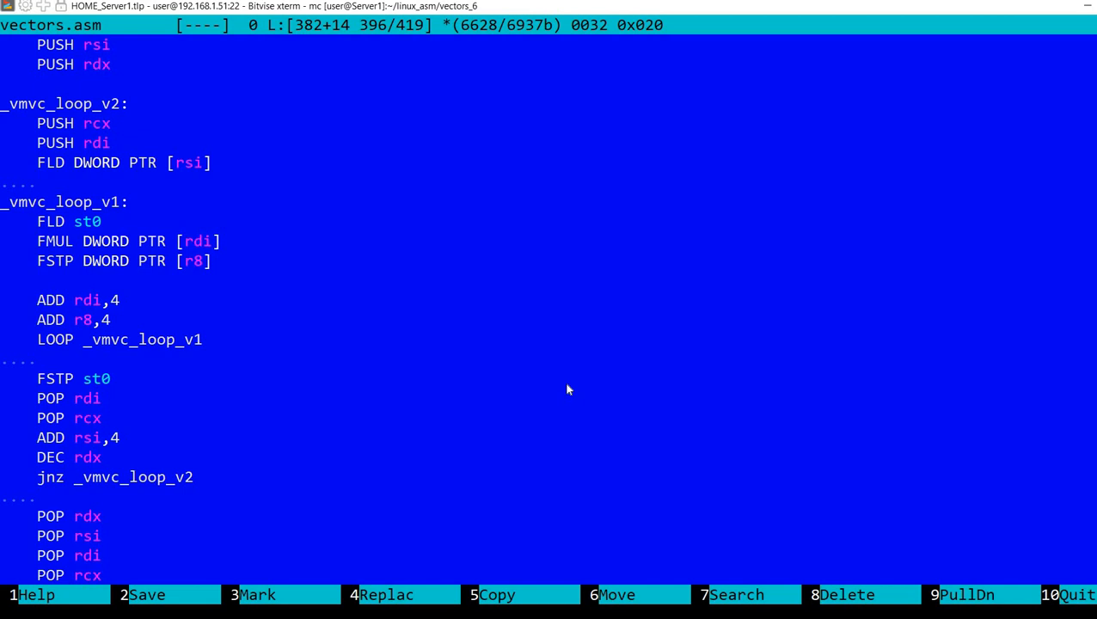
{"action": "key", "text": "Up"}
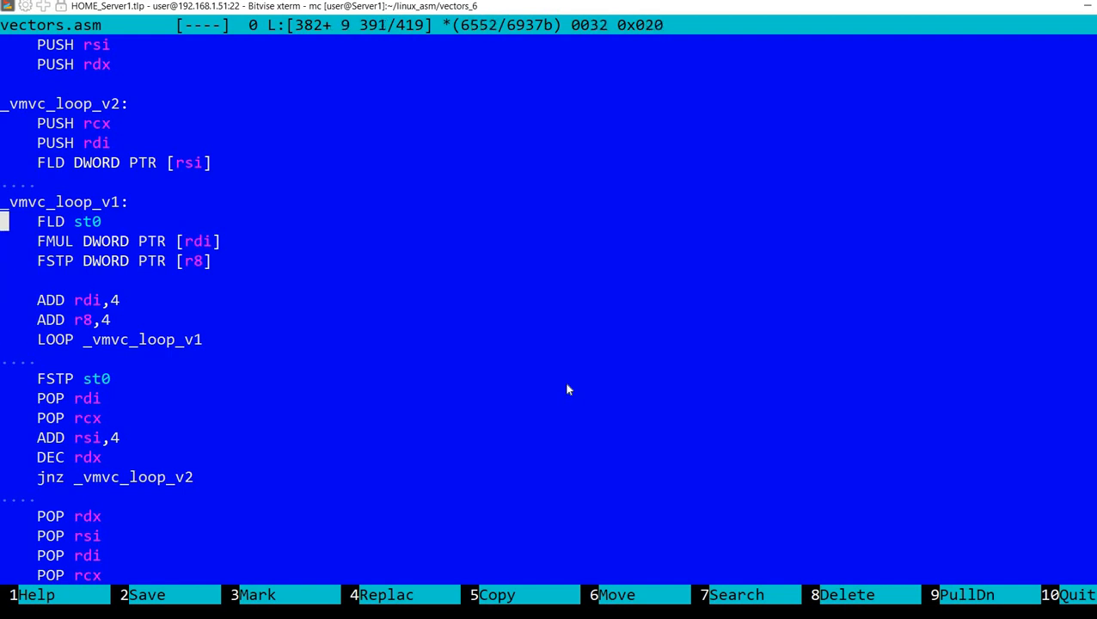
{"action": "key", "text": "Down"}
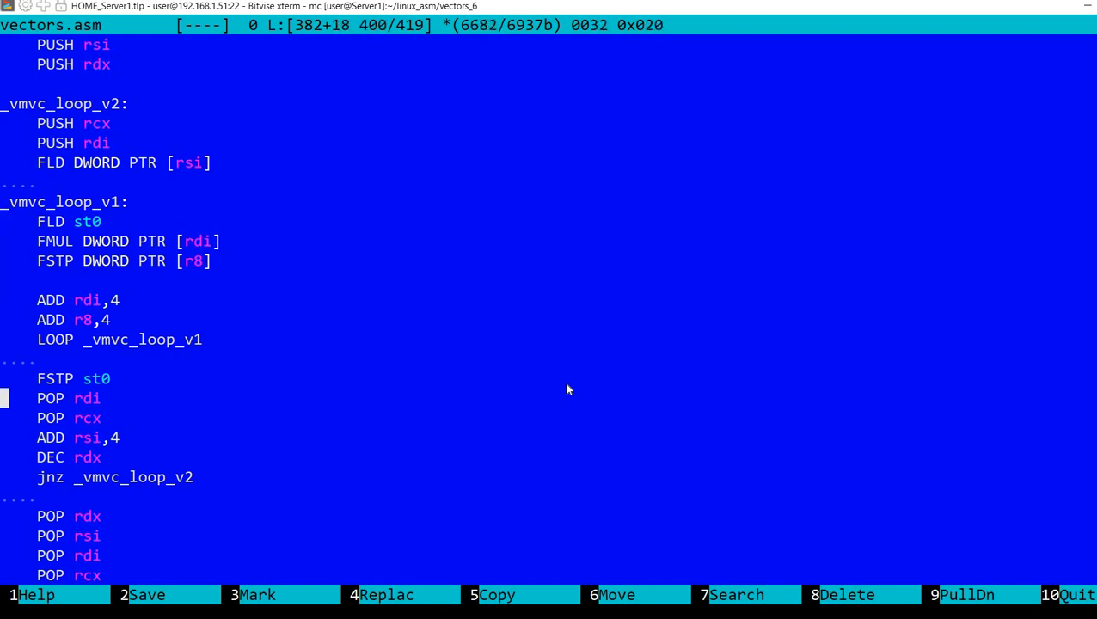
{"action": "key", "text": "Up"}
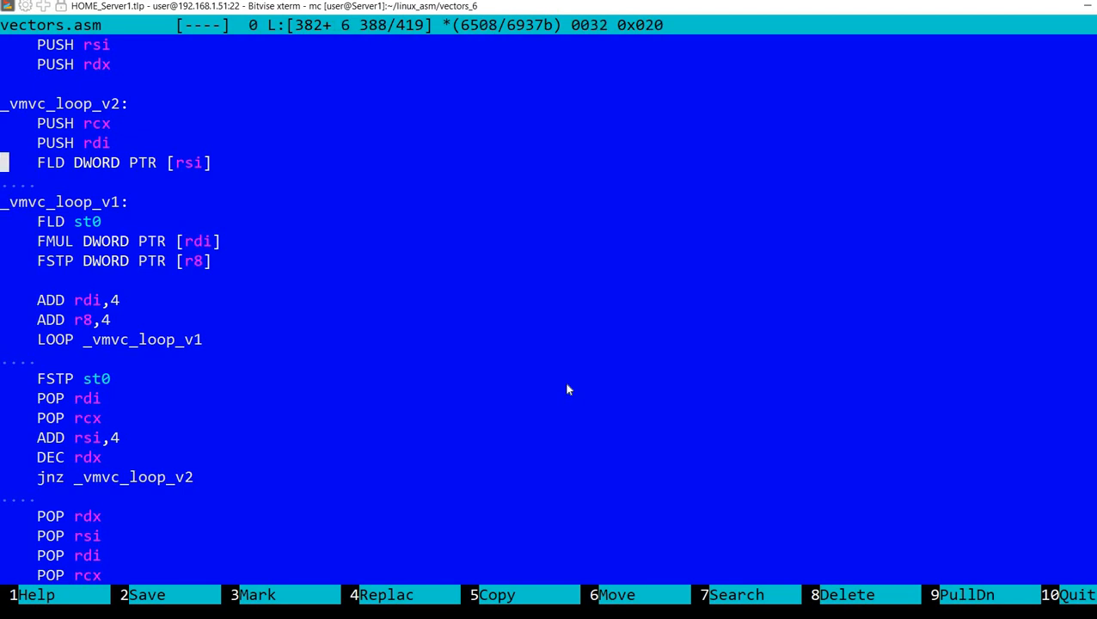
{"action": "key", "text": "Down"}
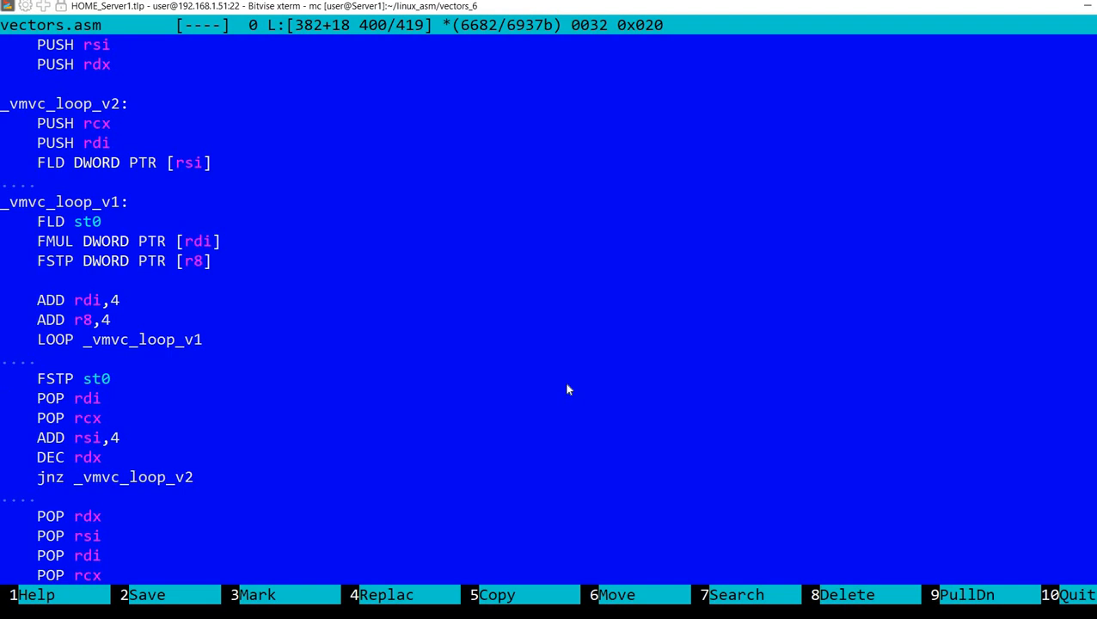
{"action": "key", "text": "Down"}
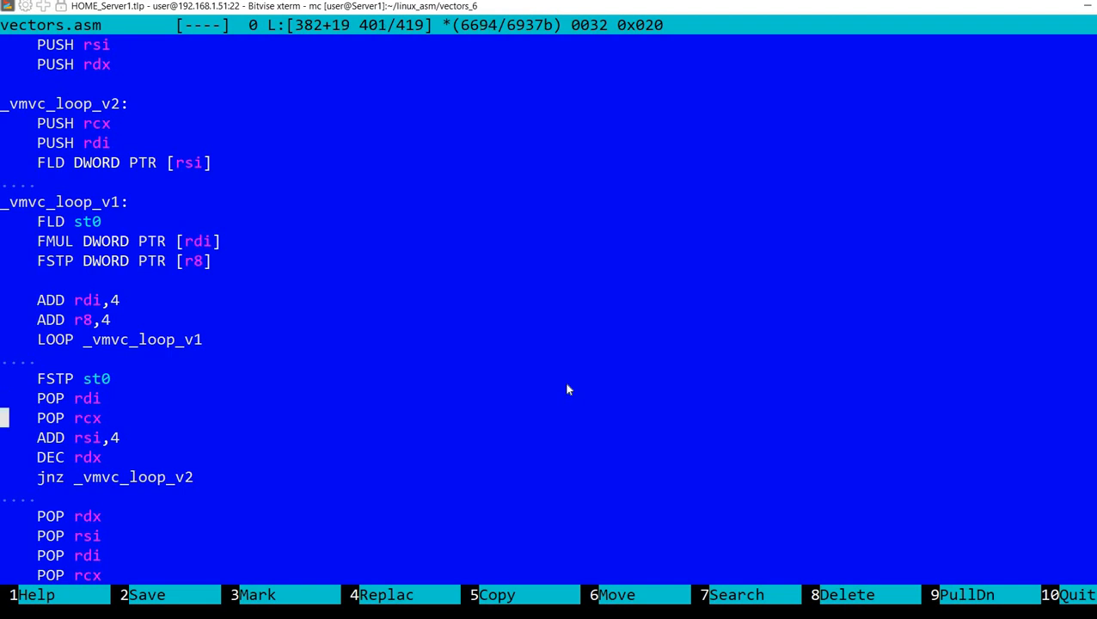
{"action": "key", "text": "Down"}
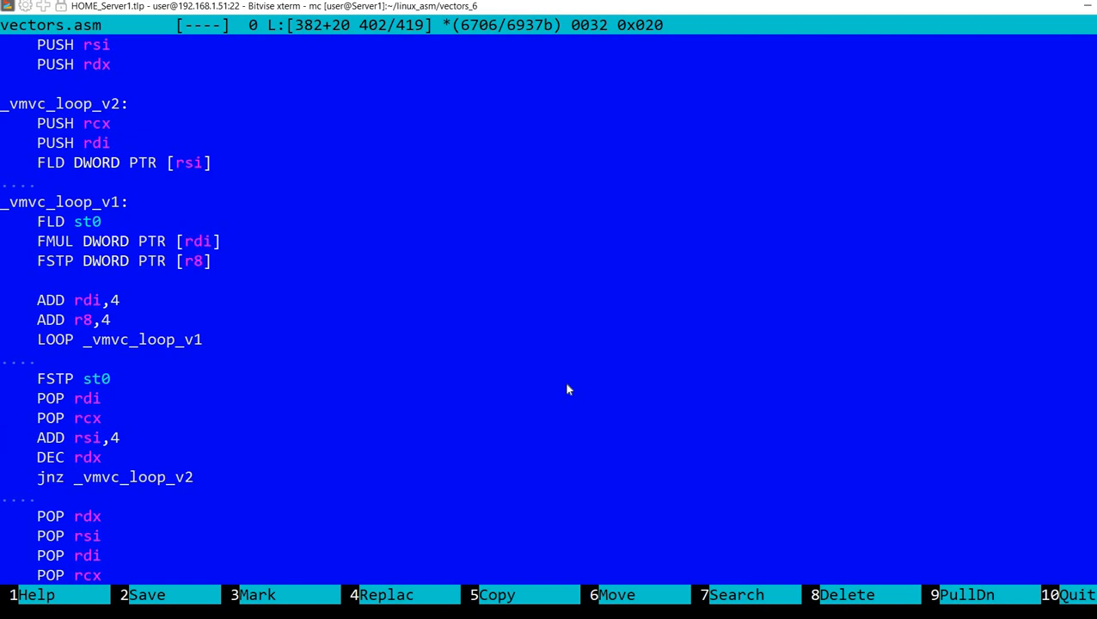
{"action": "key", "text": "Down"}
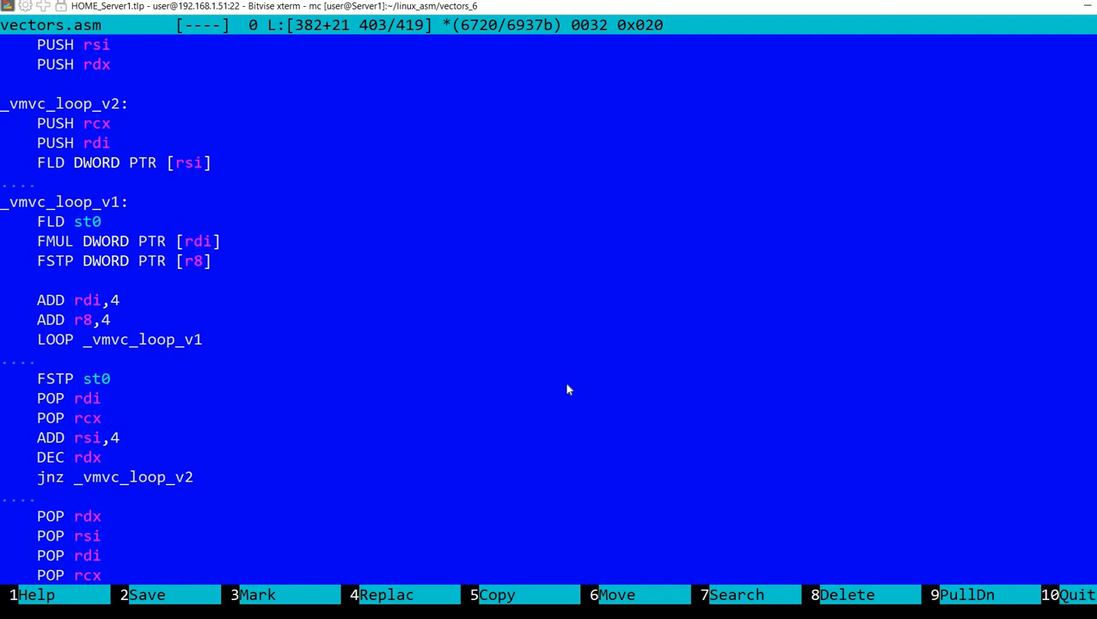
Walk line by line through the outer loop setup, inner loop body, counters and jump back
{"action": "key", "text": "Down"}
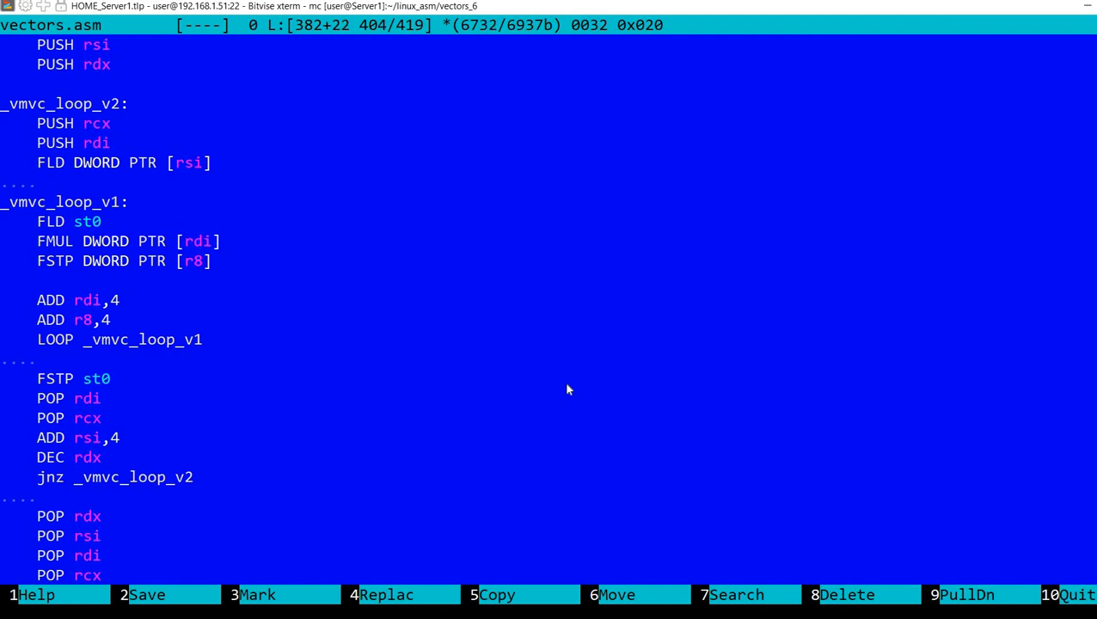
{"action": "key", "text": "Up"}
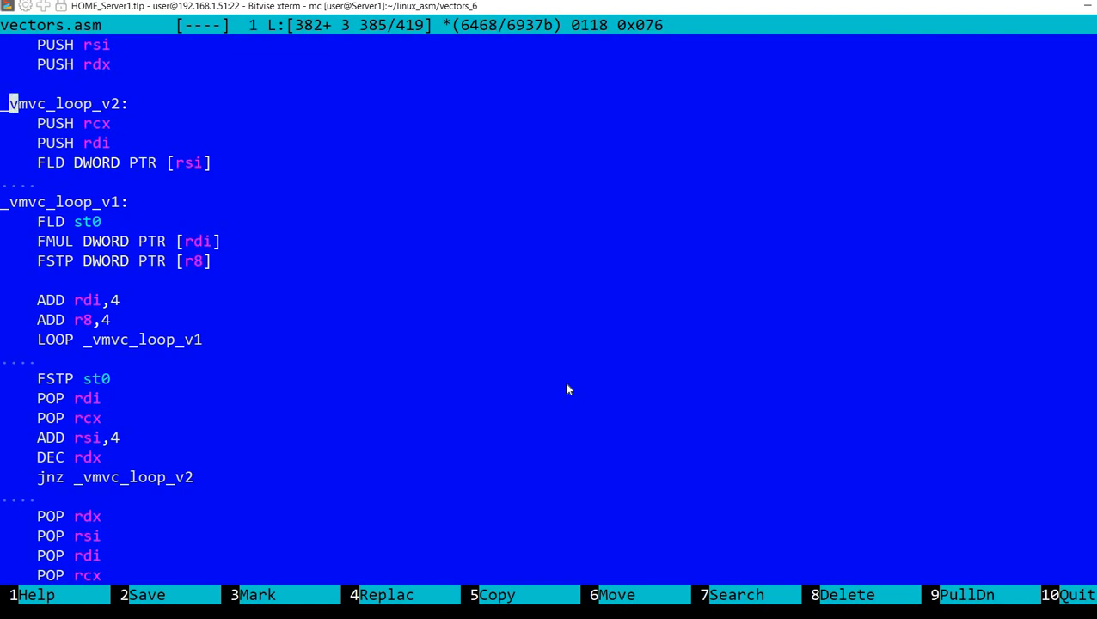
{"action": "key", "text": "Down"}
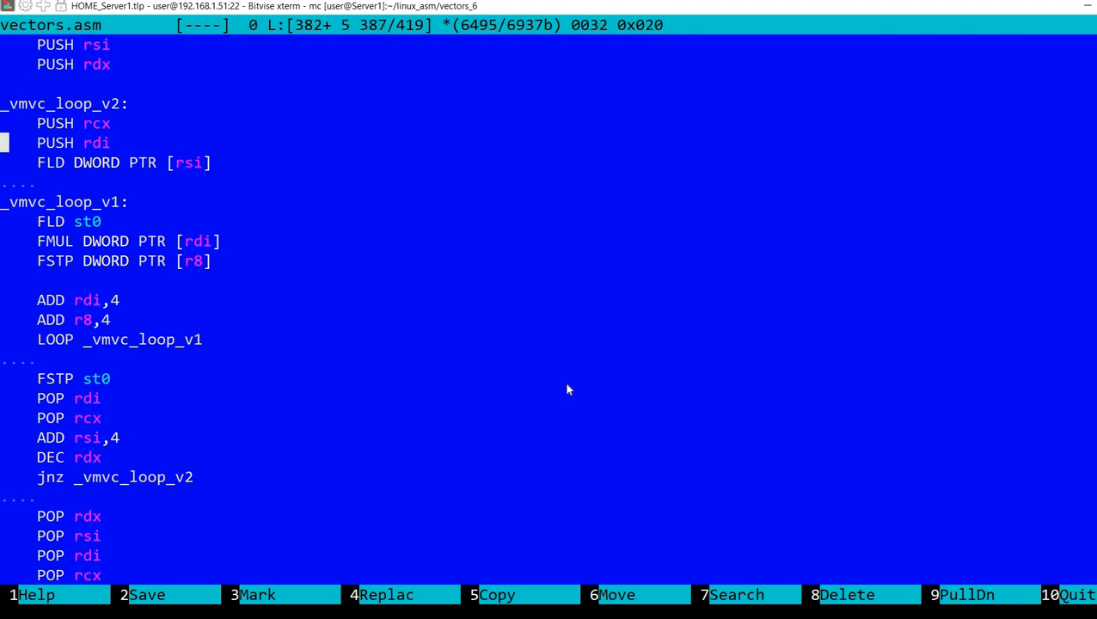
{"action": "key", "text": "Up"}
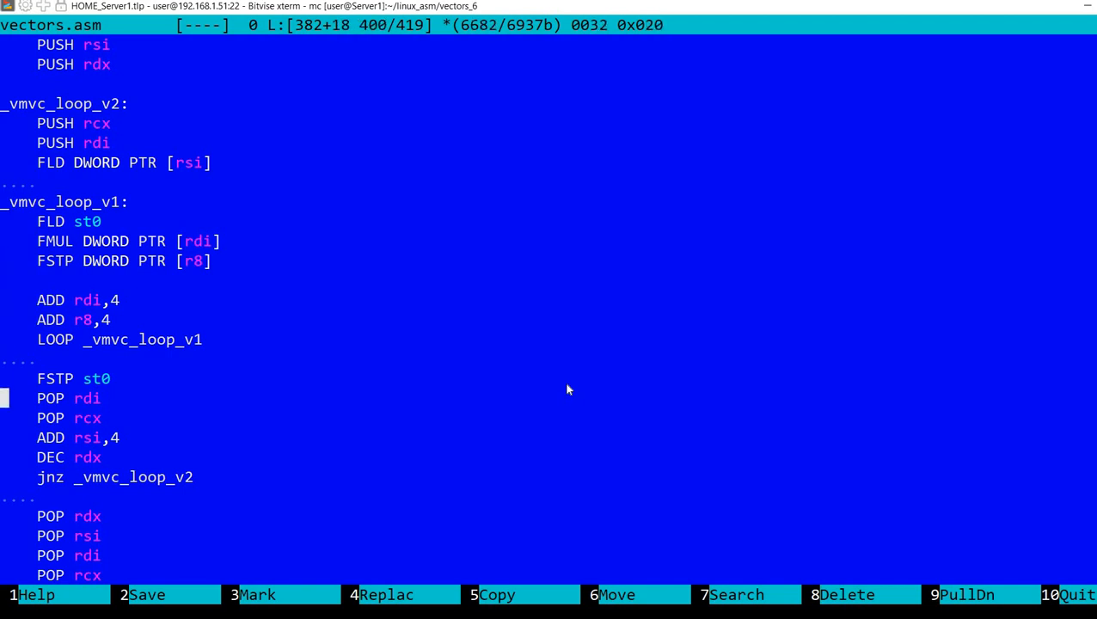
{"action": "key", "text": "Down"}
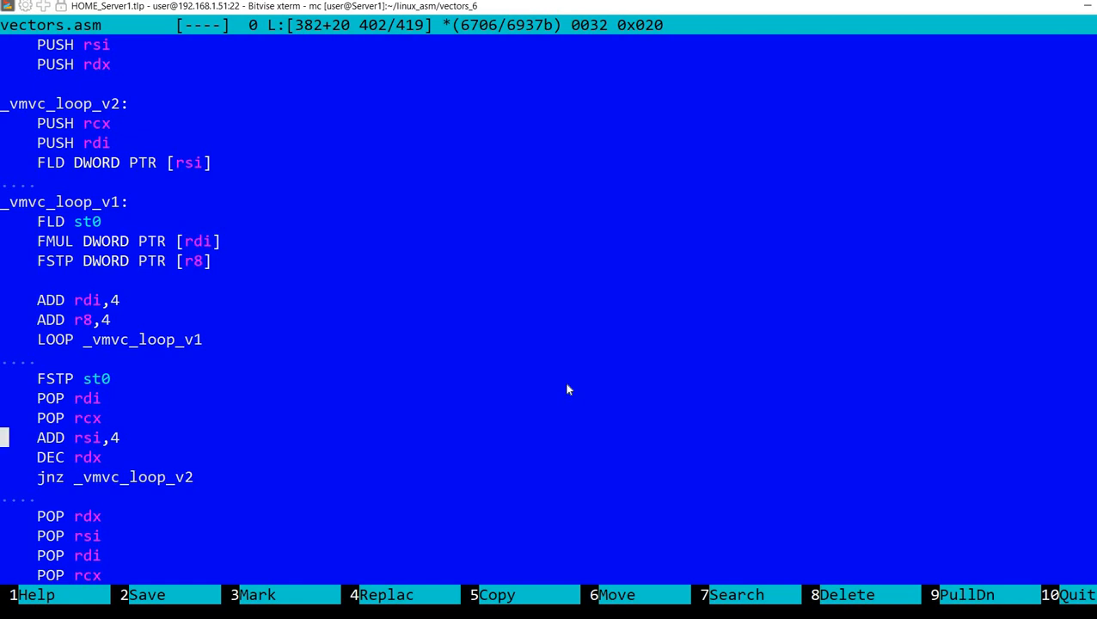
{"action": "key", "text": "Up"}
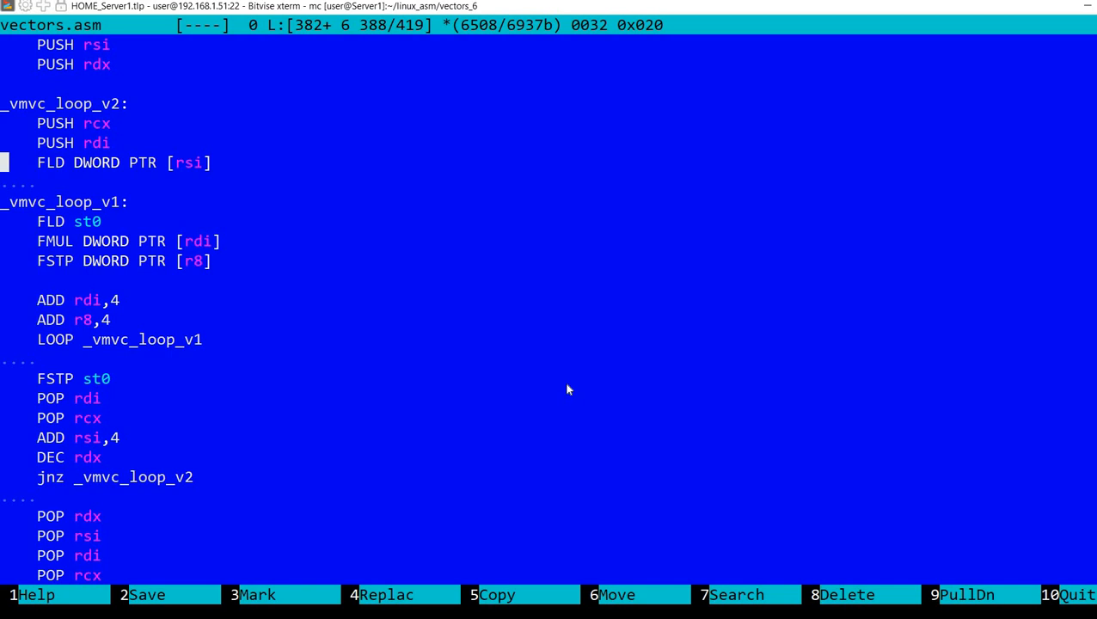
{"action": "key", "text": "Down"}
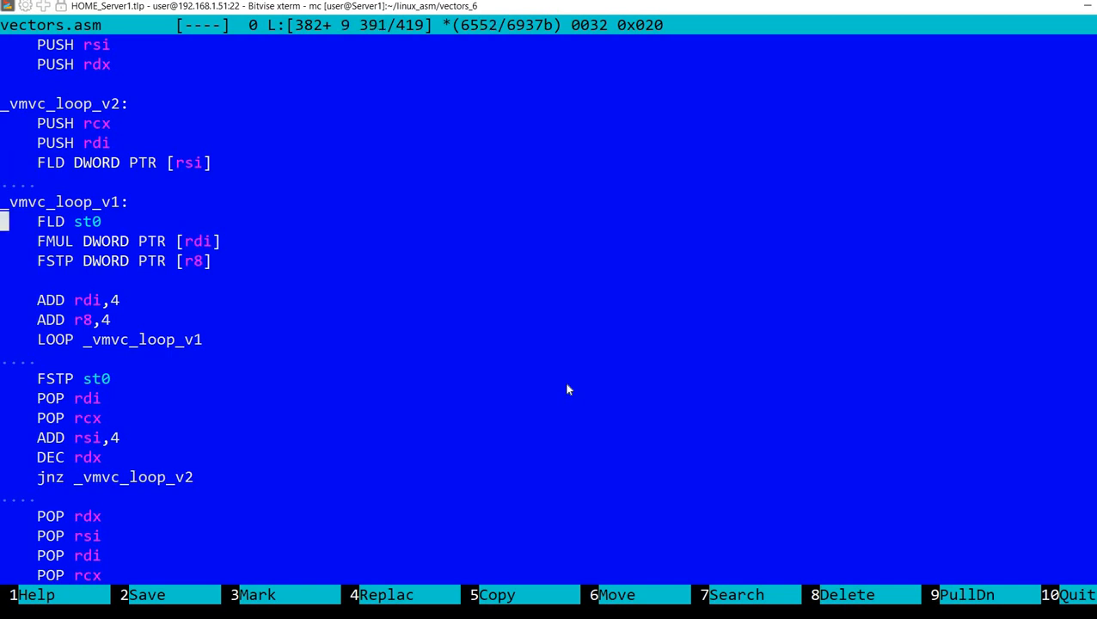
{"action": "key", "text": "Down"}
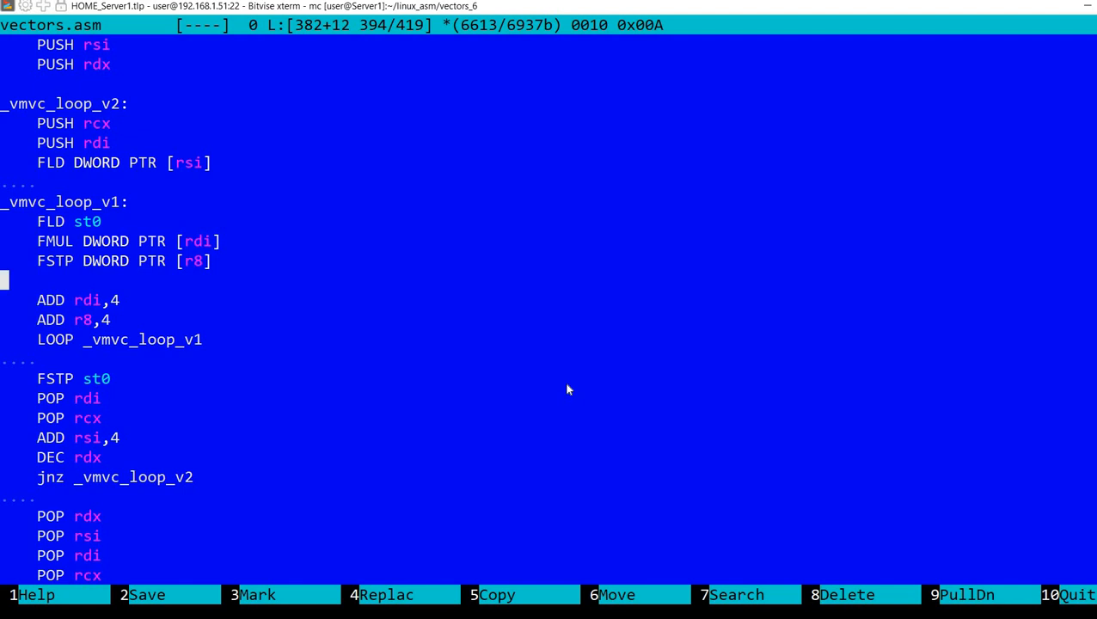
{"action": "key", "text": "Up"}
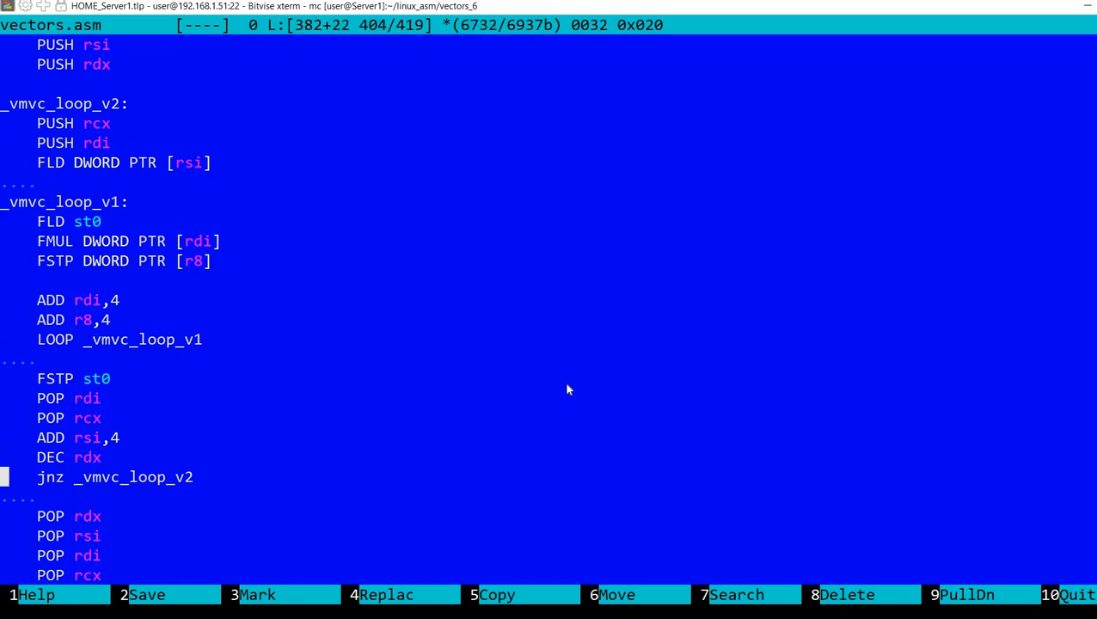
Scroll to the vec1_size definition in test_vec.asm's .data section, then back up to the matrix printing code
{"action": "scroll", "scroll_direction": "down", "scroll_amount": 3}
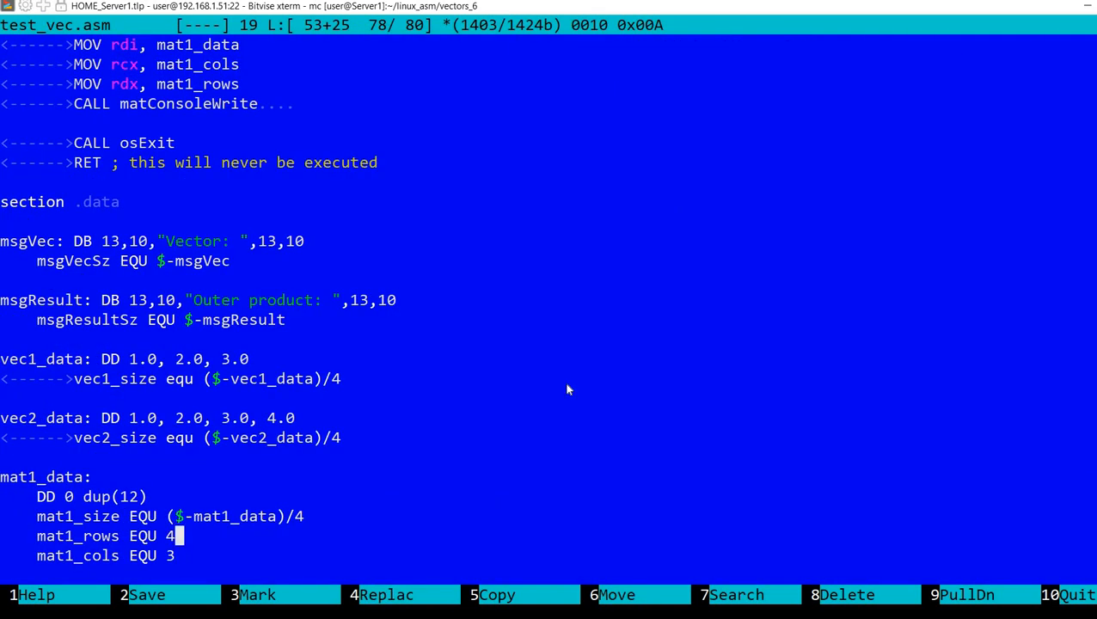
{"action": "key", "text": "Up"}
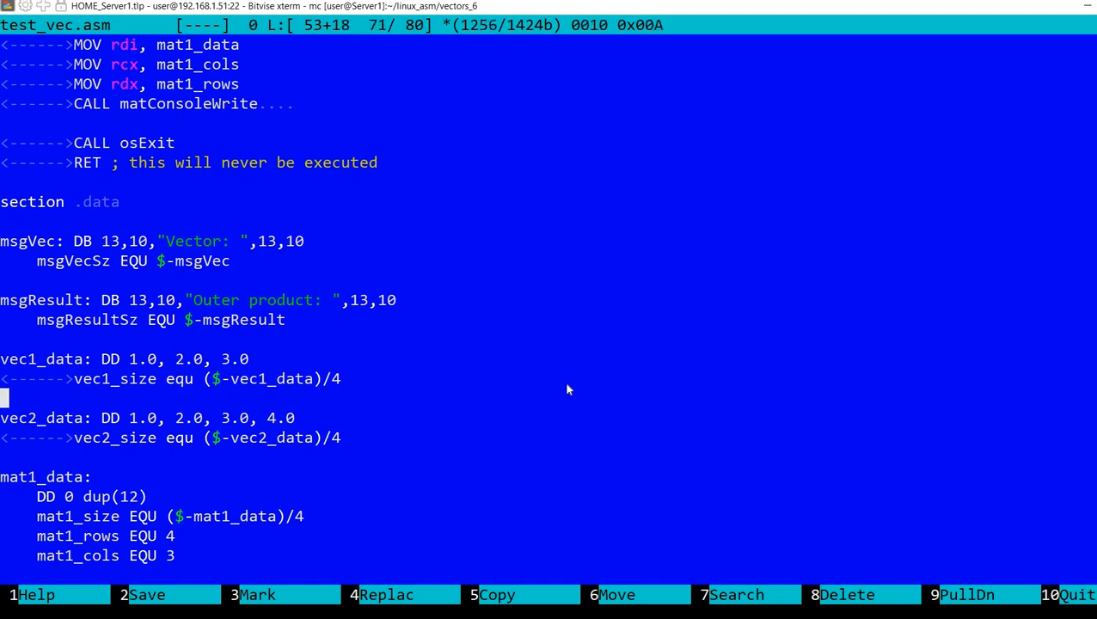
{"action": "left_click", "coordinate": [179, 360]}
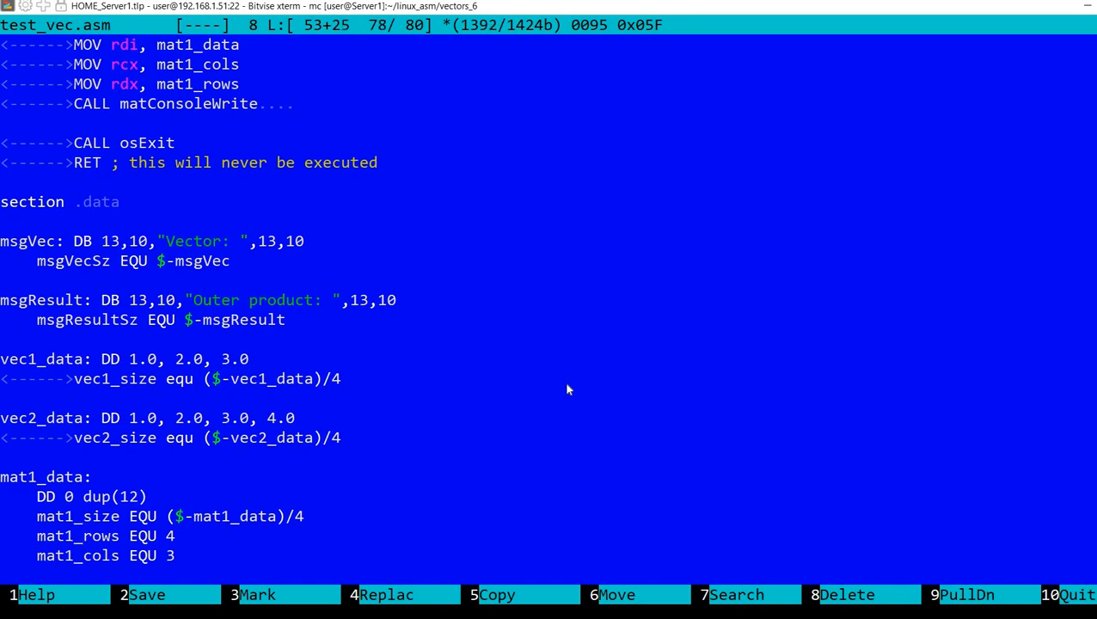
{"action": "key", "text": "Right"}
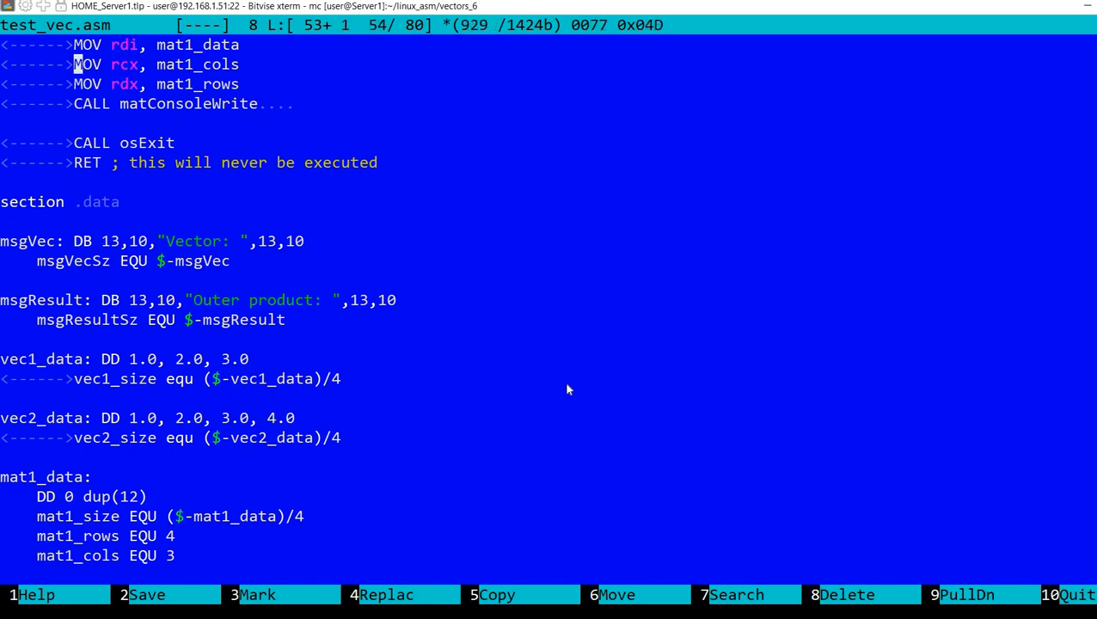
{"action": "scroll", "scroll_direction": "up", "scroll_amount": 3}
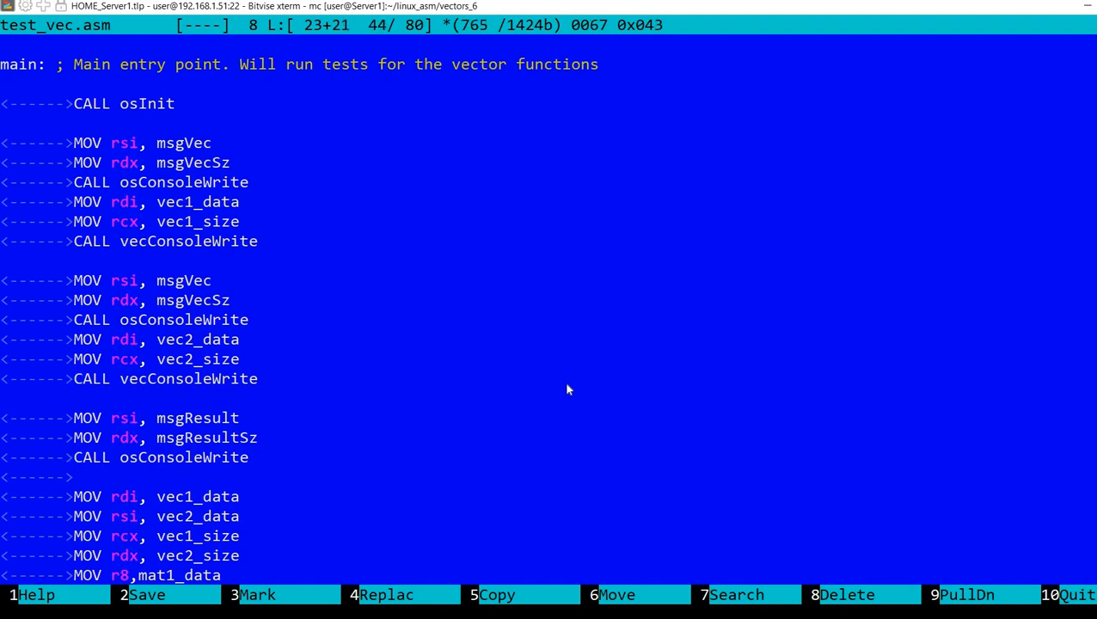
{"action": "scroll", "scroll_direction": "down", "scroll_amount": 3}
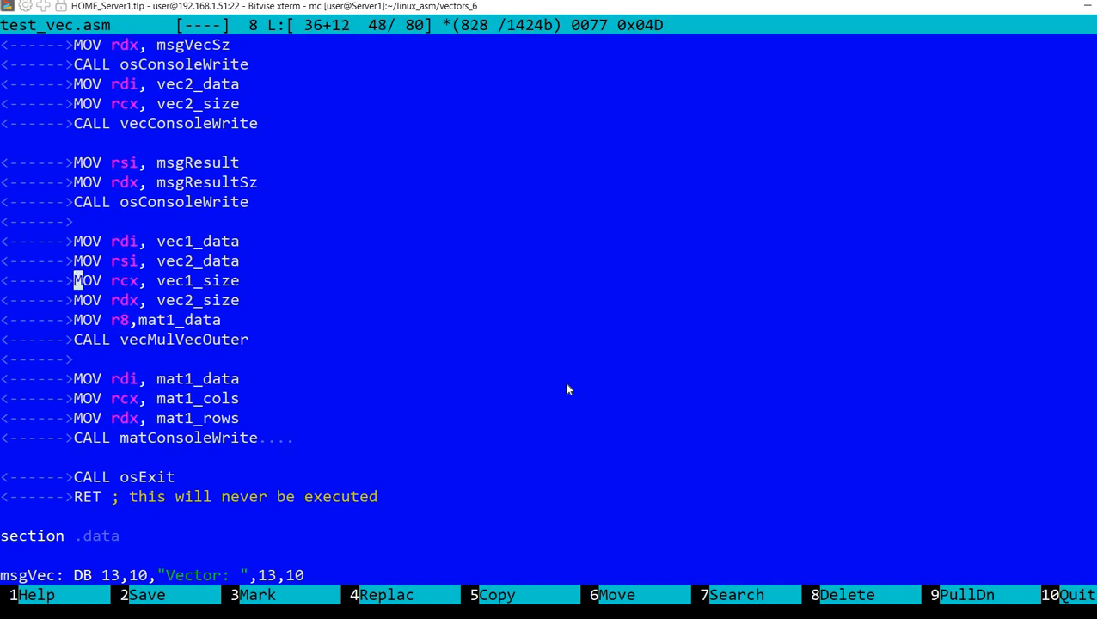
{"action": "key", "text": "Down"}
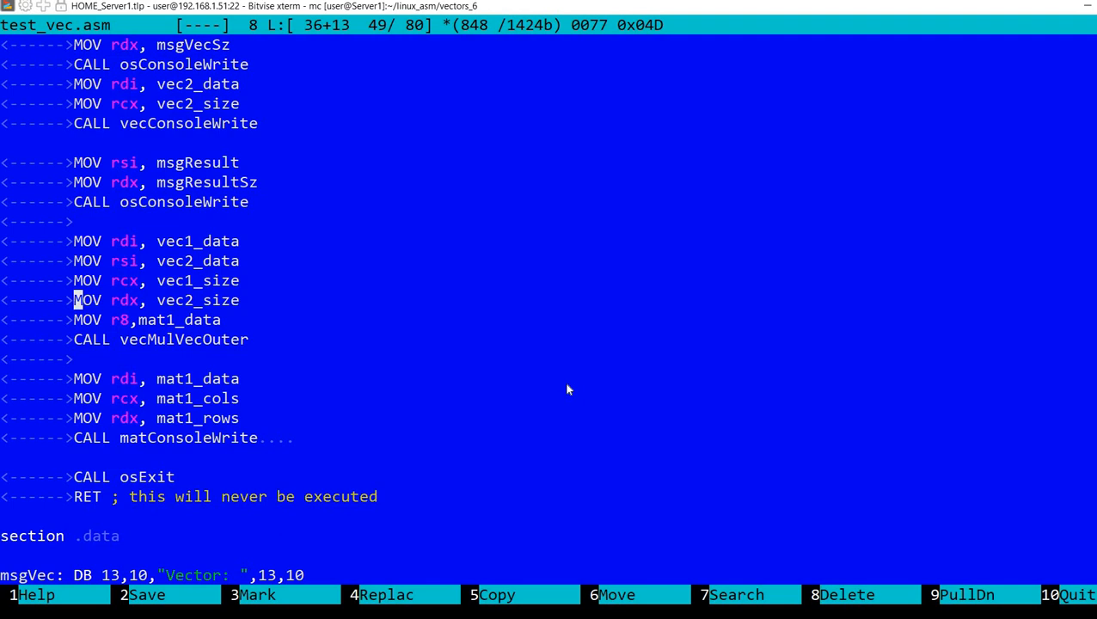
{"action": "key", "text": "Down"}
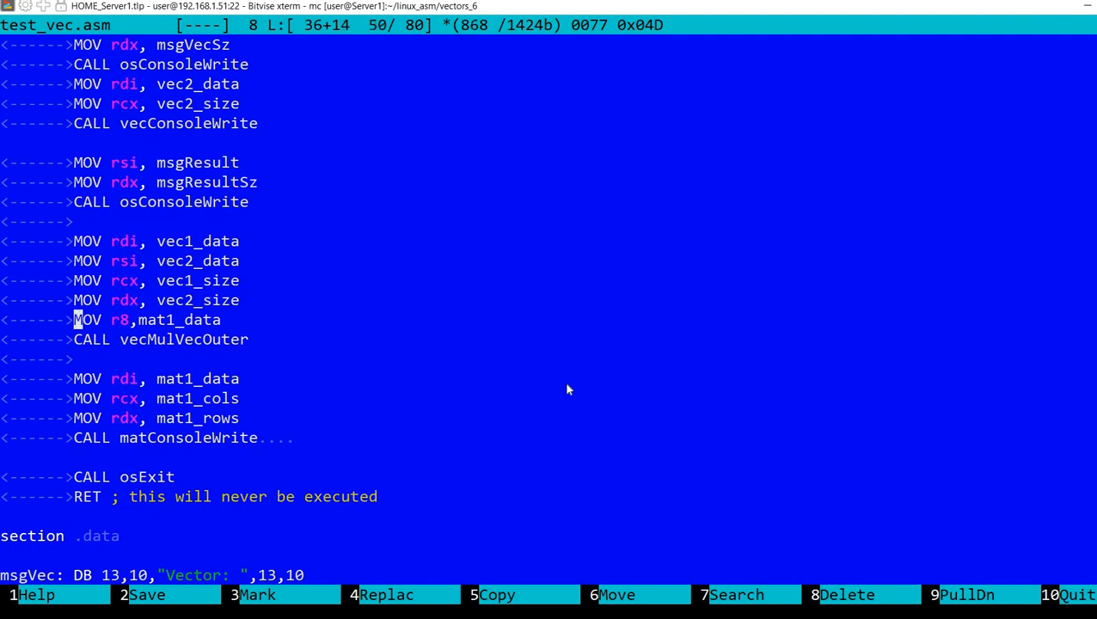
{"action": "key", "text": "Down"}
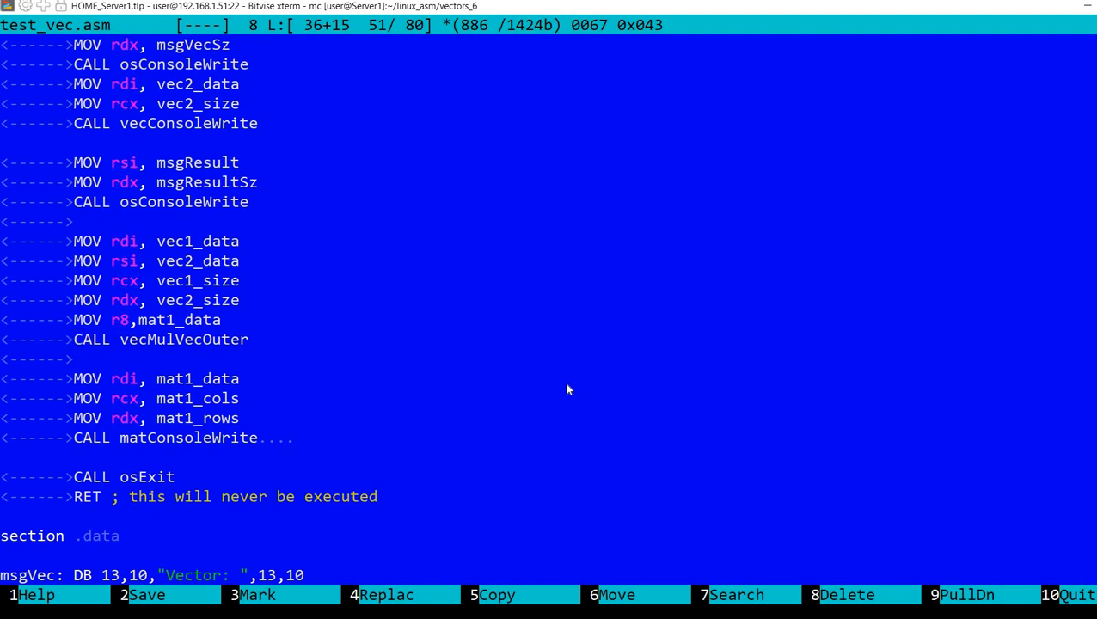
{"action": "key", "text": "Down"}
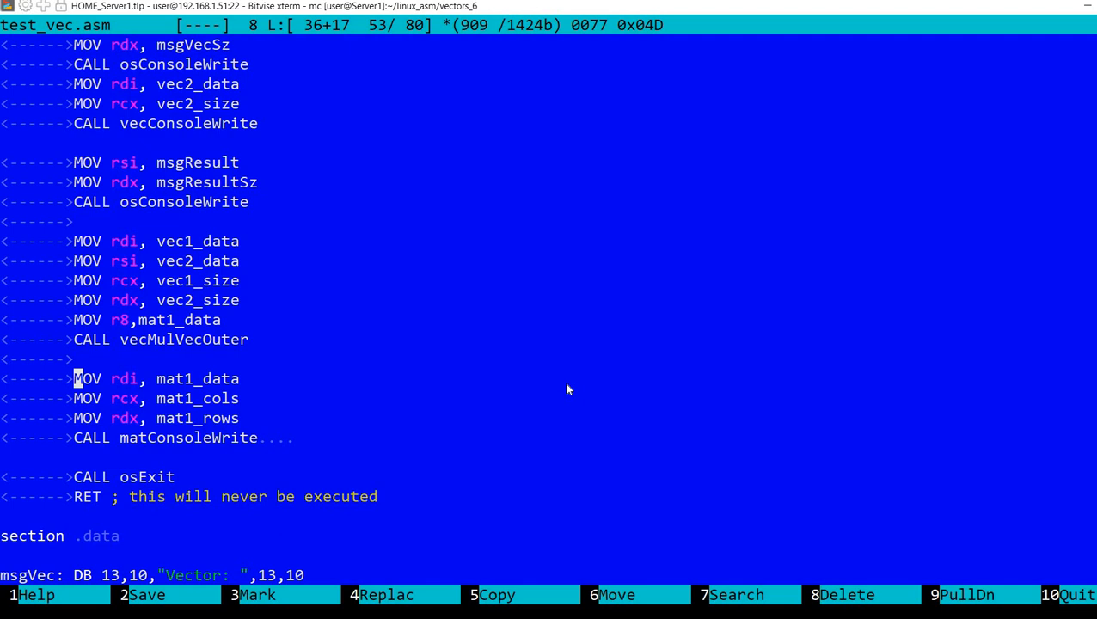
{"action": "key", "text": "Down"}
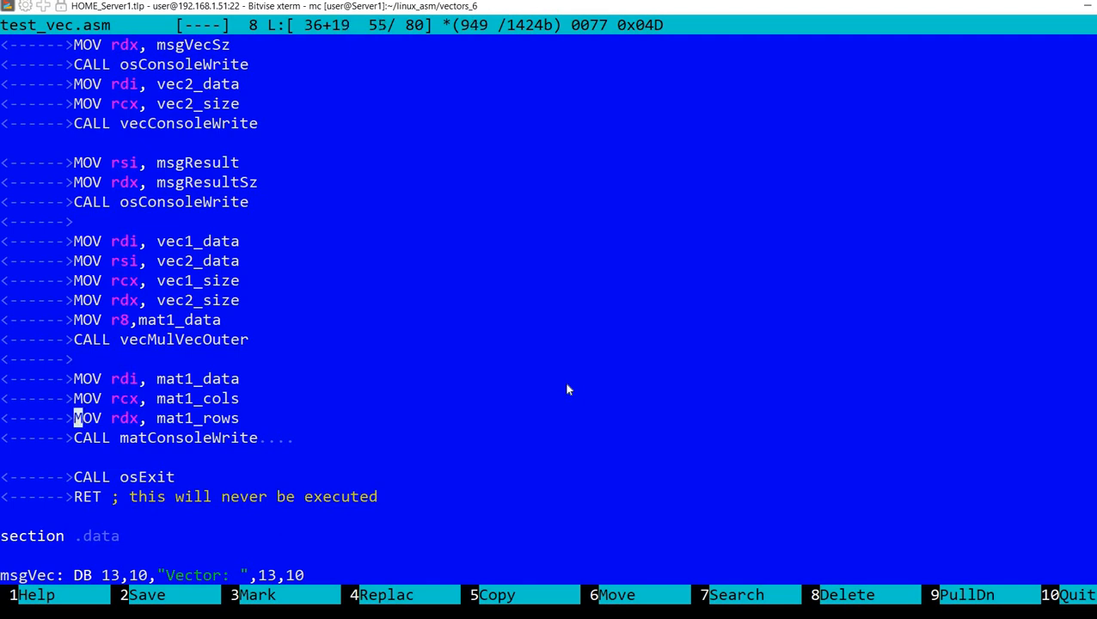
{"action": "key", "text": "Down"}
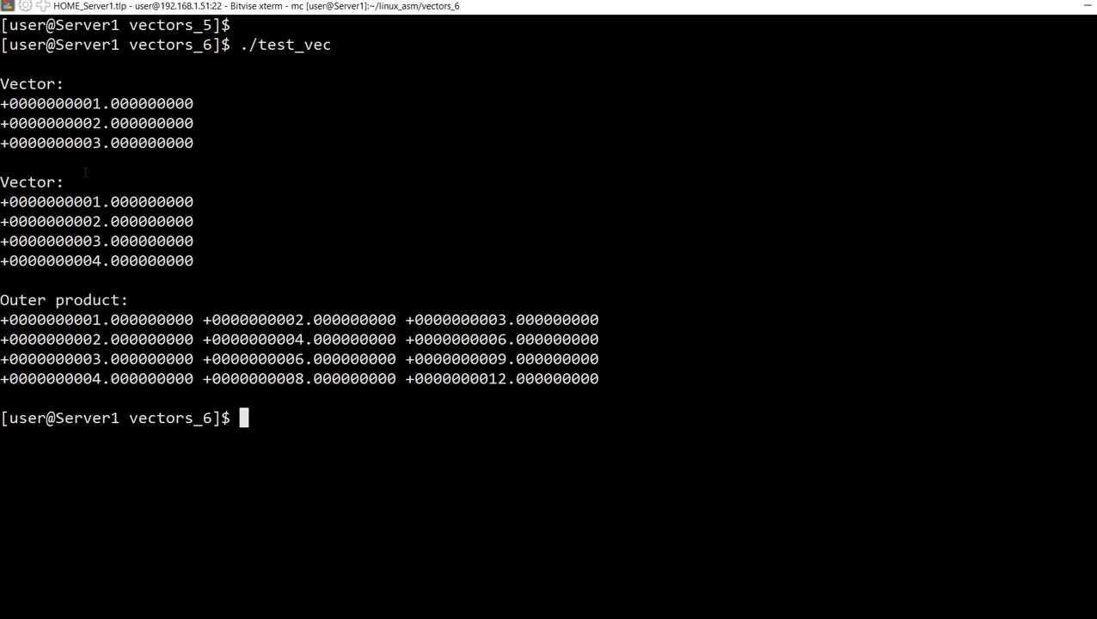
{"action": "mouse_move", "coordinate": [211, 199]}
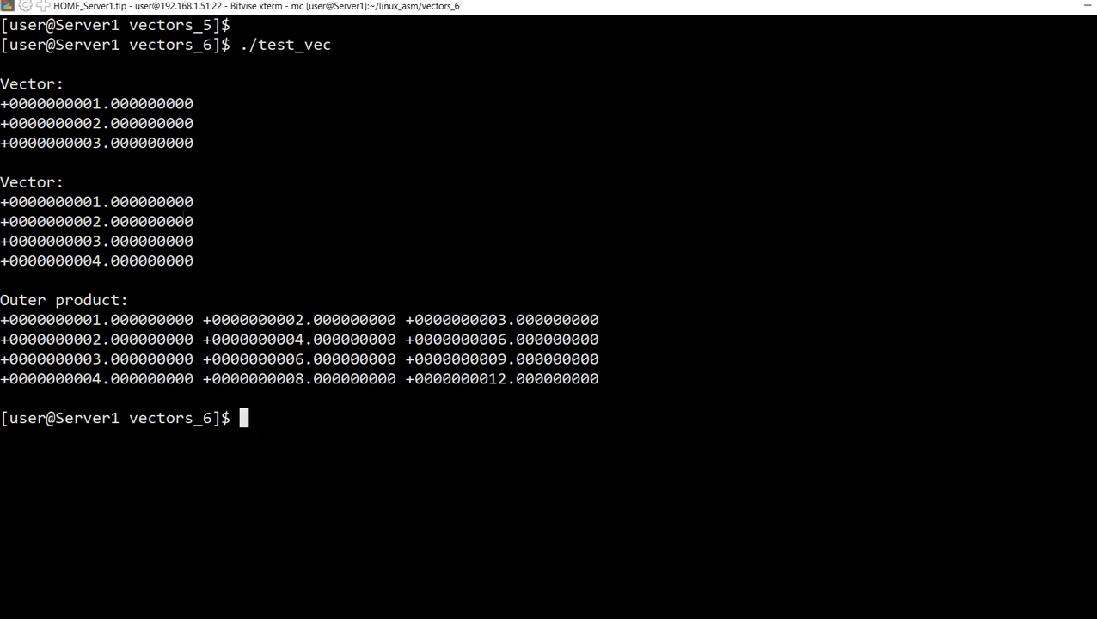
{"action": "mouse_move", "coordinate": [365, 238]}
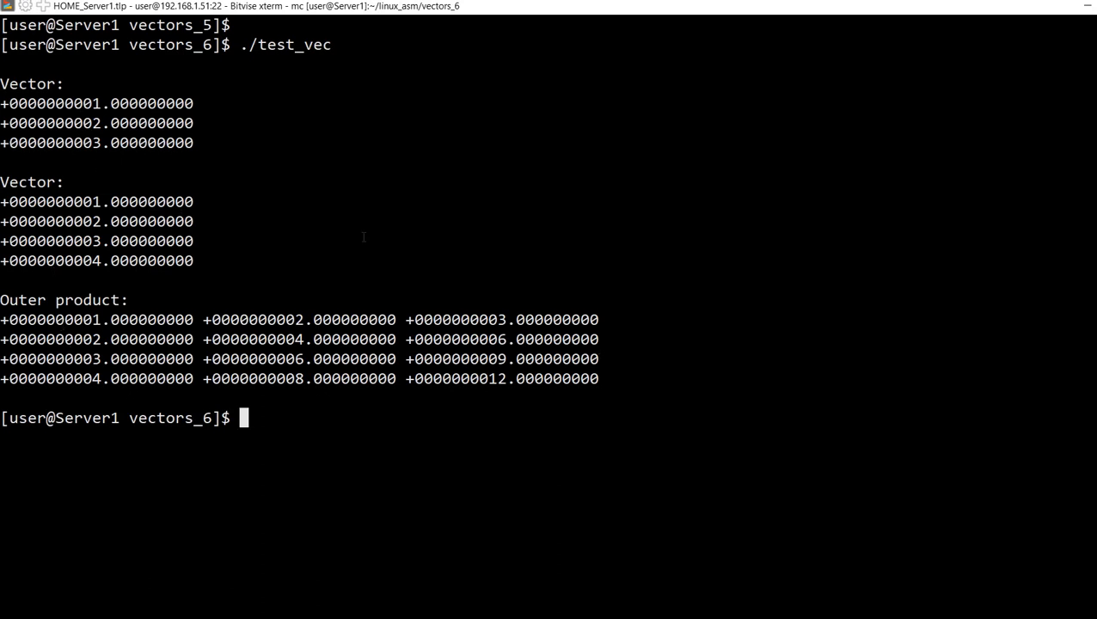